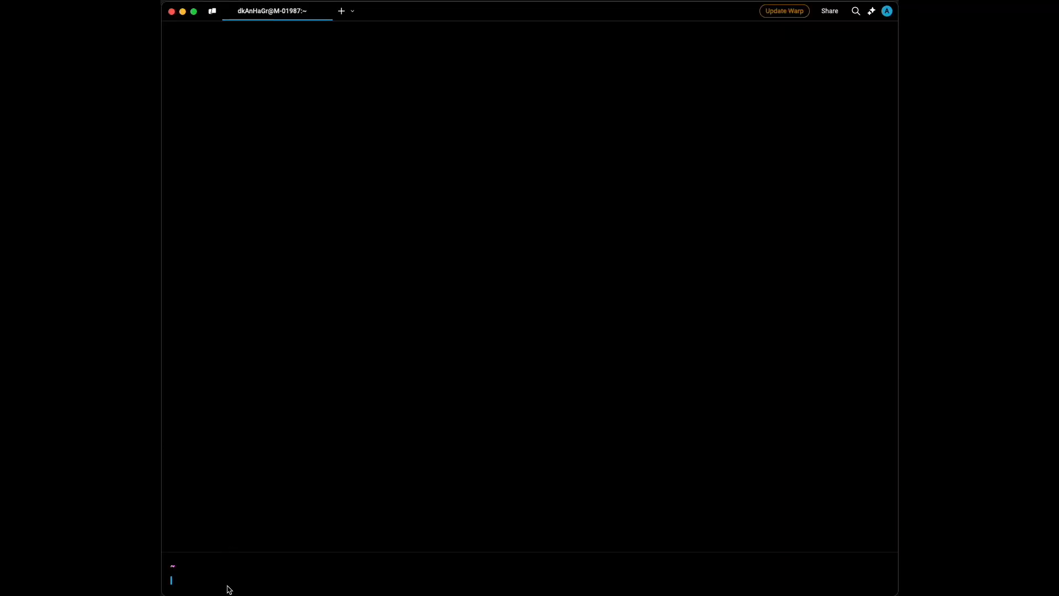
type("ssh nas@192.168.1.113")
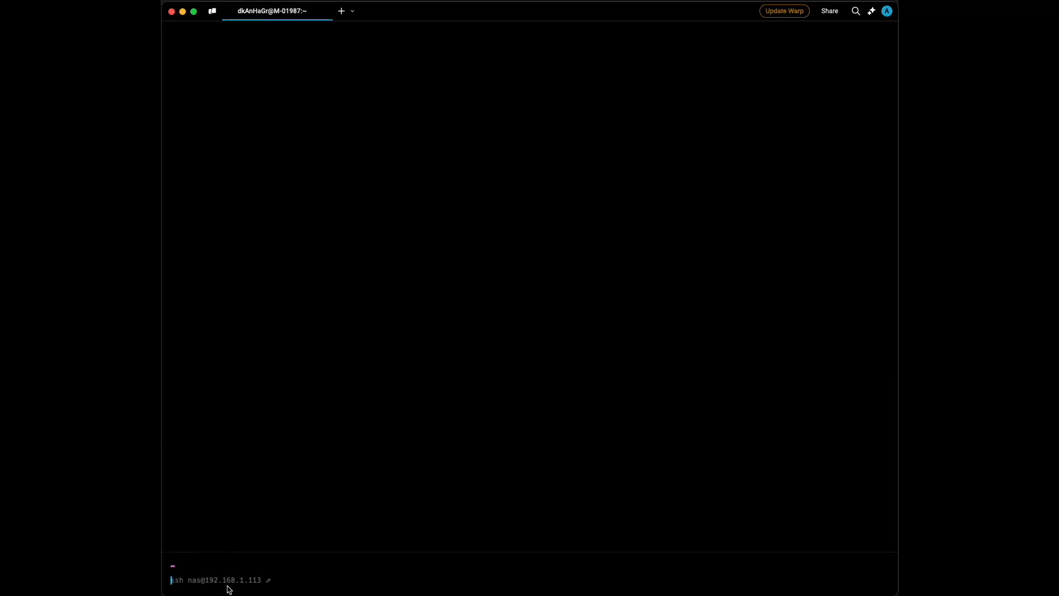
mouse_move(502, 587)
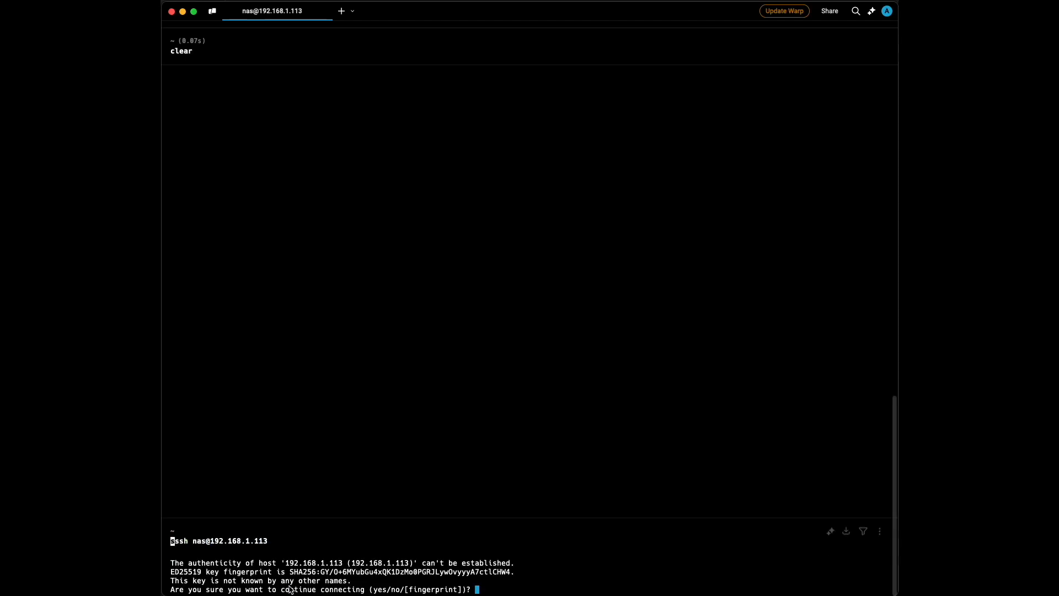
type("yes")
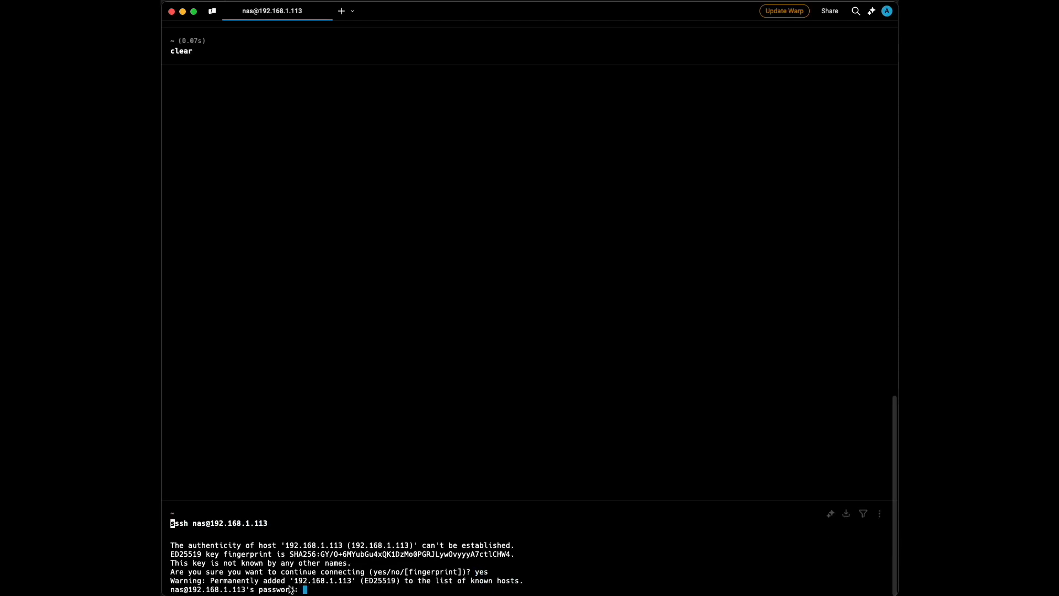
mouse_move(296, 438)
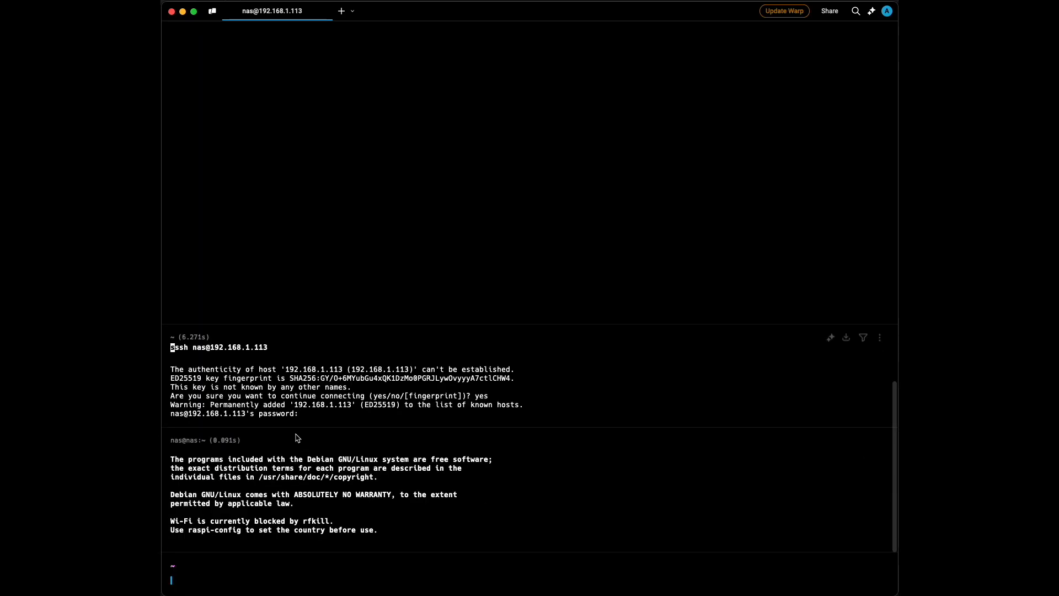
type("sudo wget -O - https://github.com/OpenMediaVault-Plugin-Developers/installScript/raw/master/install | sudo bash")
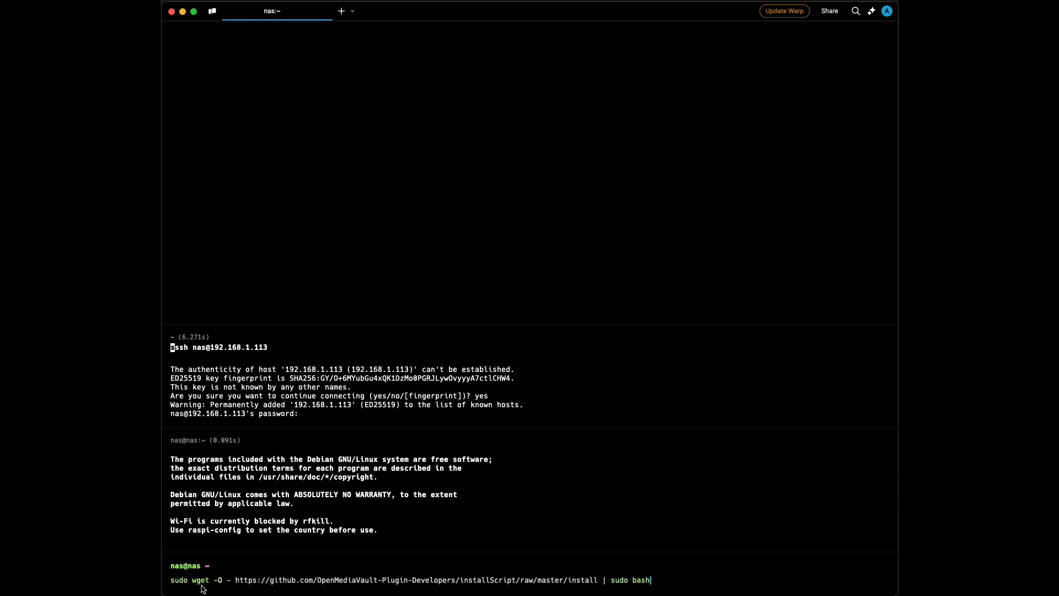
mouse_move(700, 588)
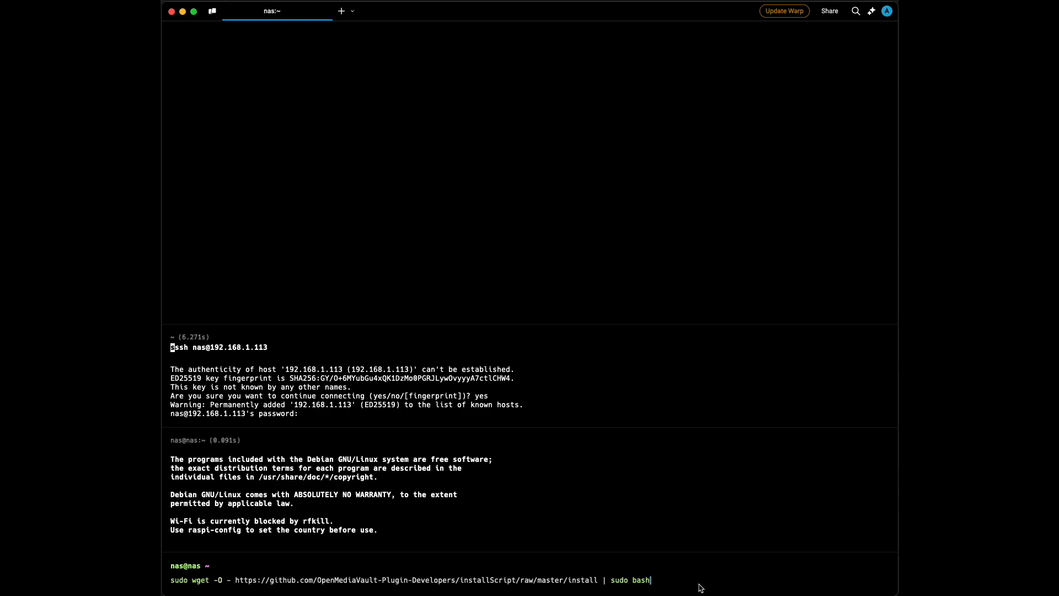
Step: Execute the sudo wget … | sudo bash openmediavault install command
key("enter")
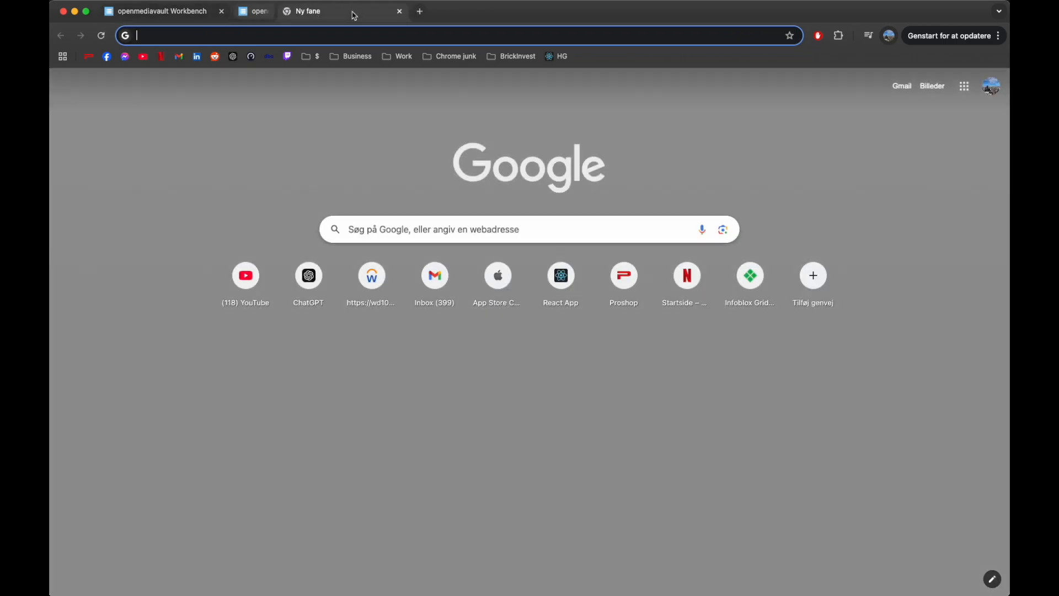
type("http://nas.local/#/login")
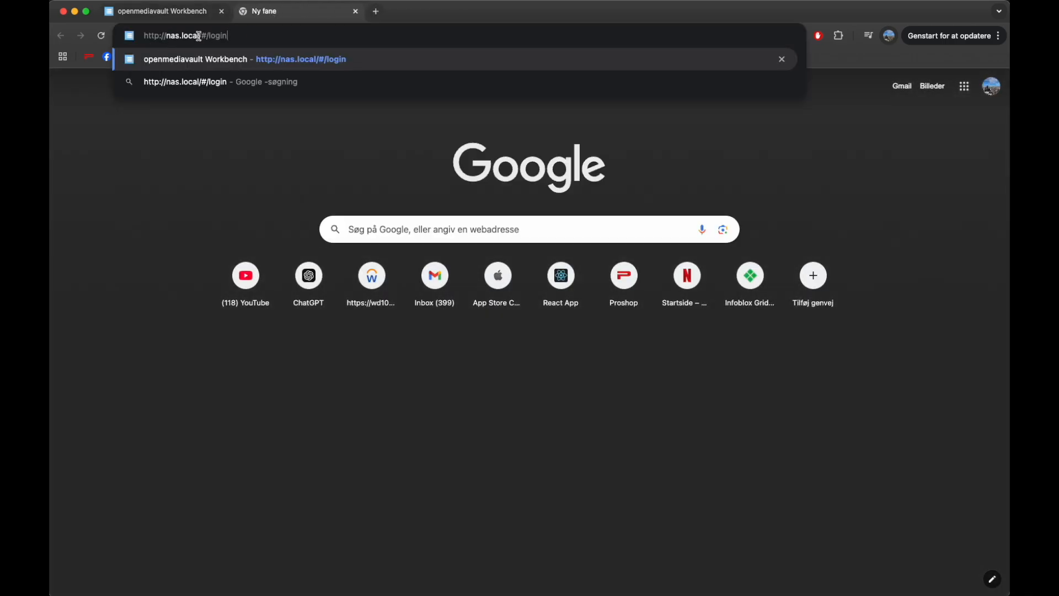
key("Backspace")
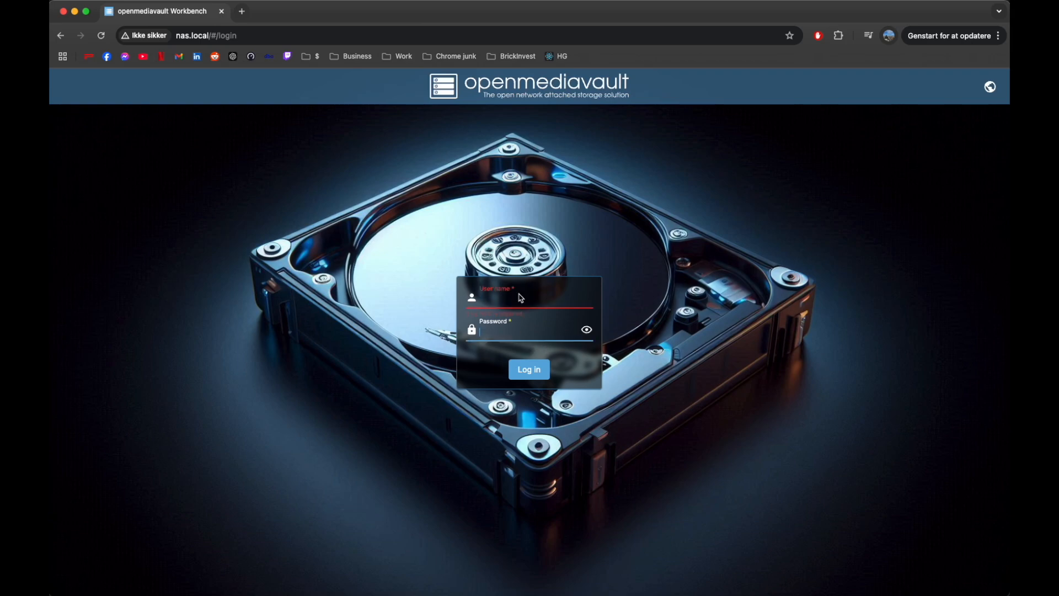
left_click(528, 368)
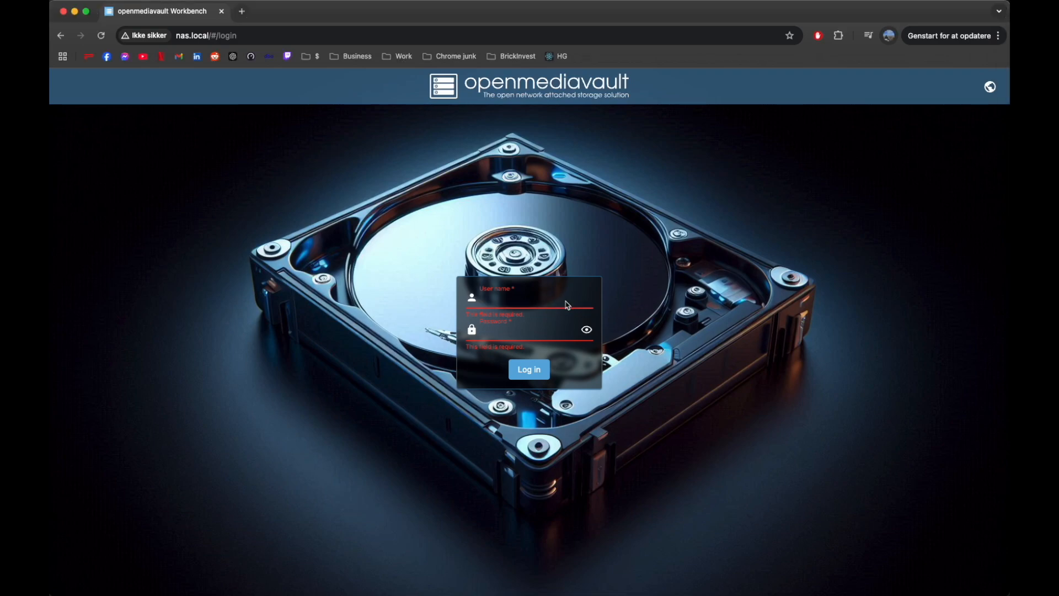
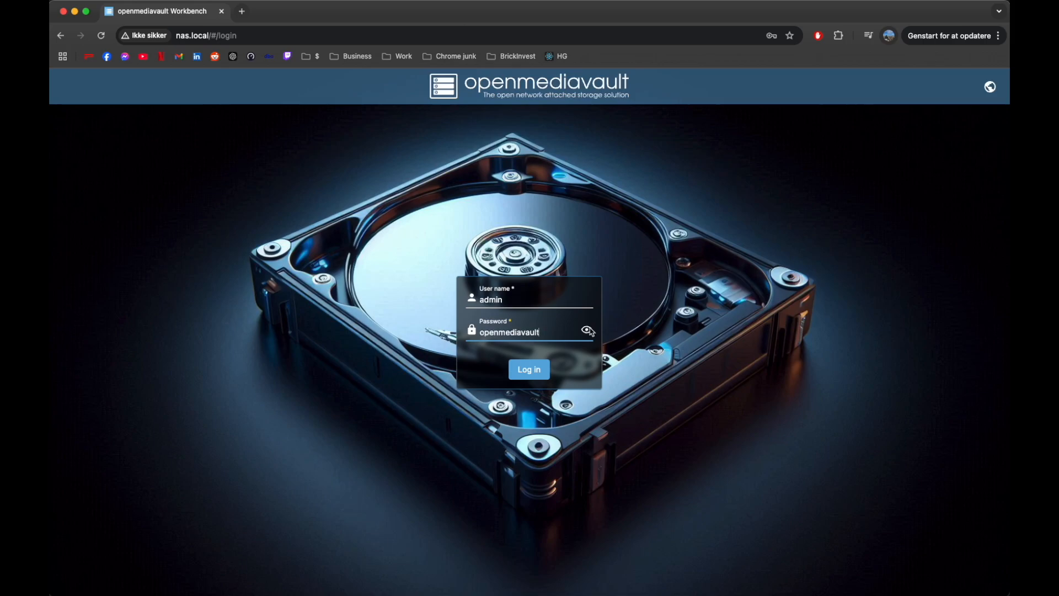
left_click(529, 368)
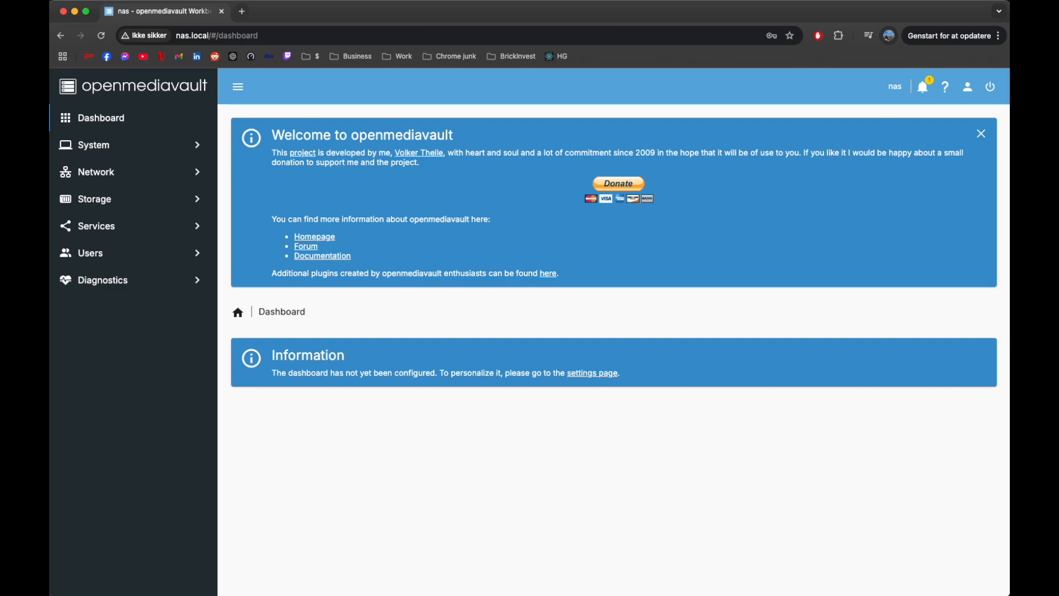
Step: Create a new EXT4 file system on the 2 TB Samsung SSD /dev/sda
left_click(94, 198)
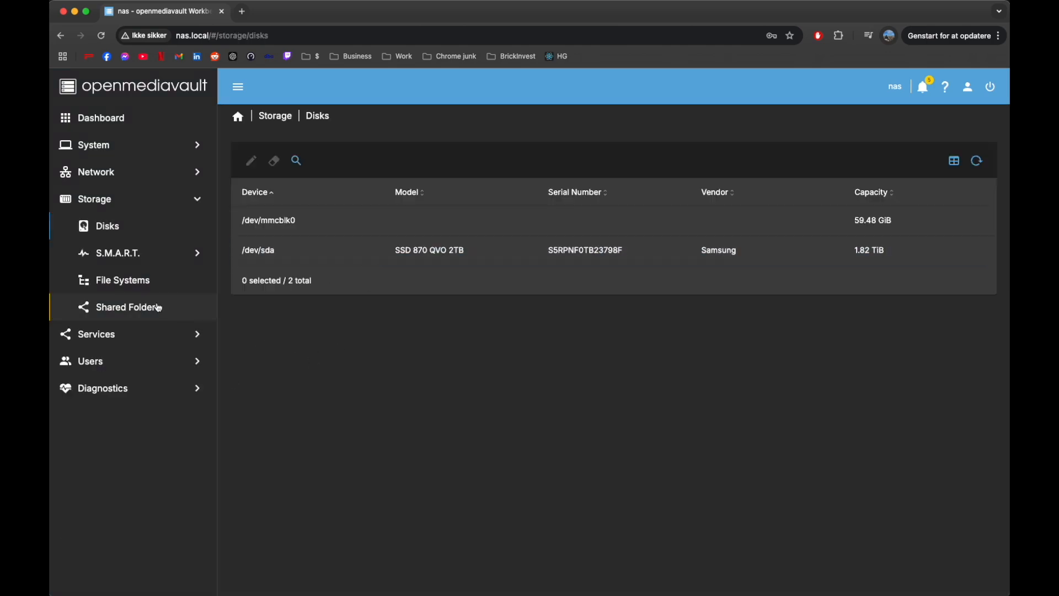
left_click(123, 279)
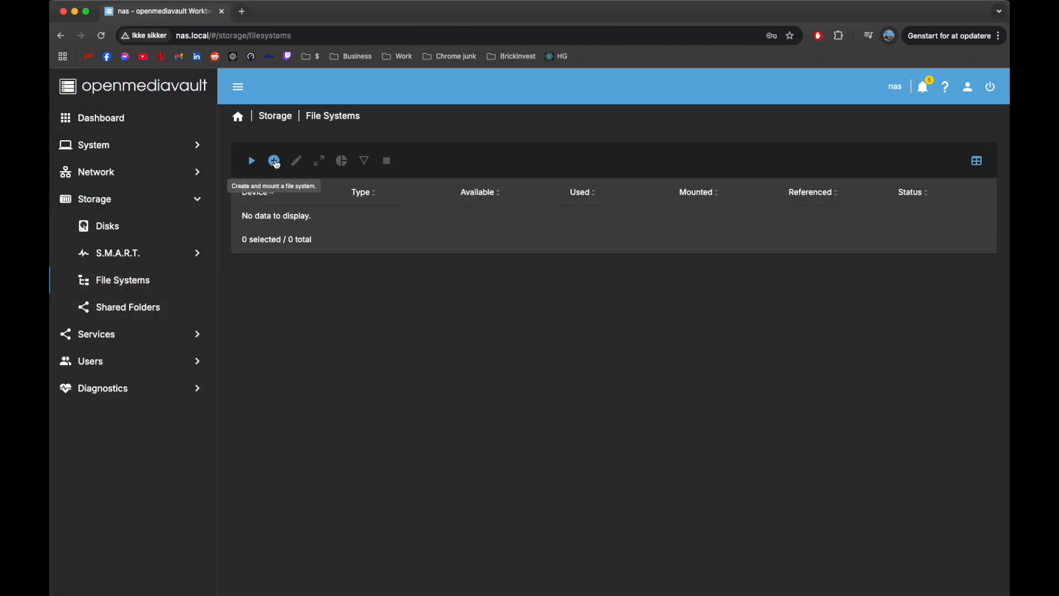
left_click(274, 161)
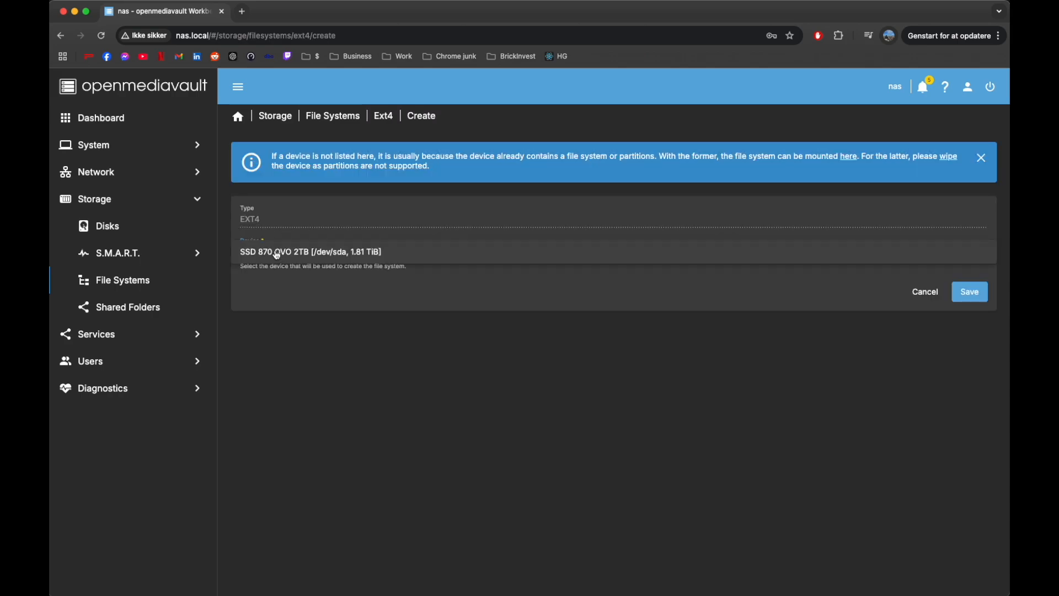
left_click(968, 291)
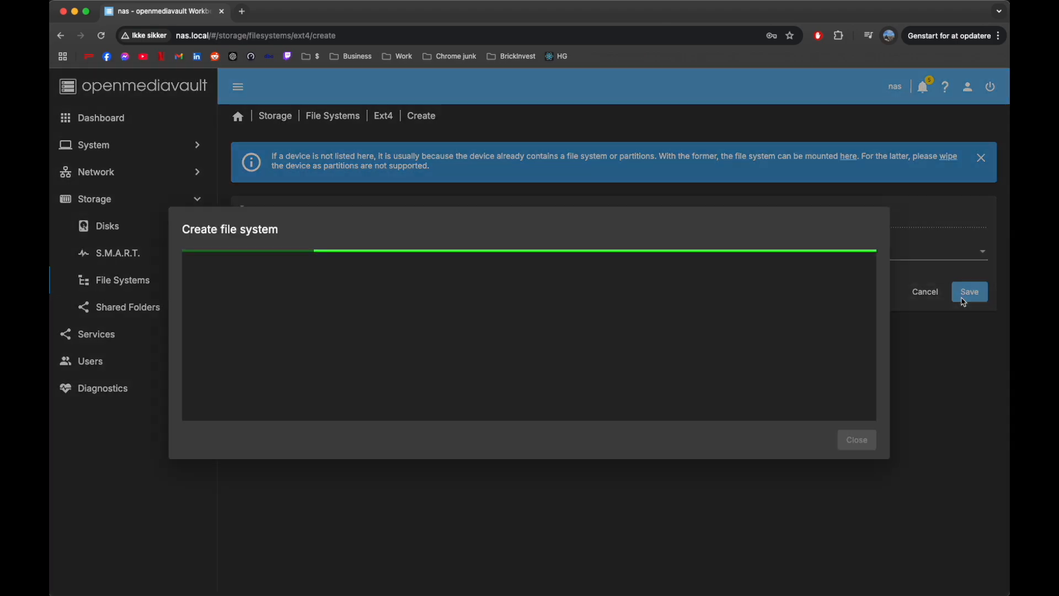
mouse_move(801, 321)
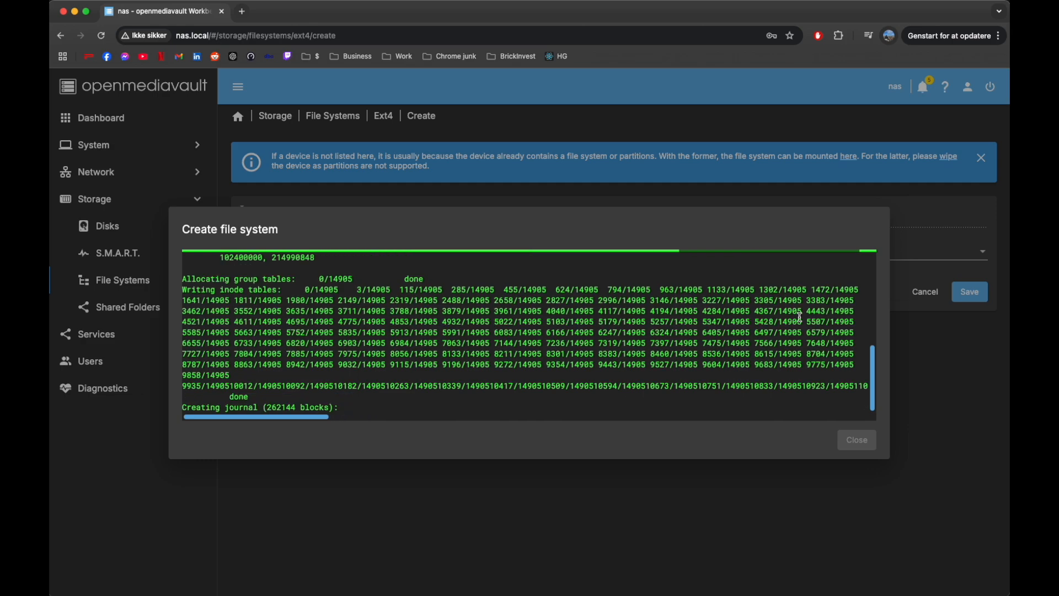
Step: Close the formatting log and mount the EXT4 file system on /dev/sda1
left_click(855, 440)
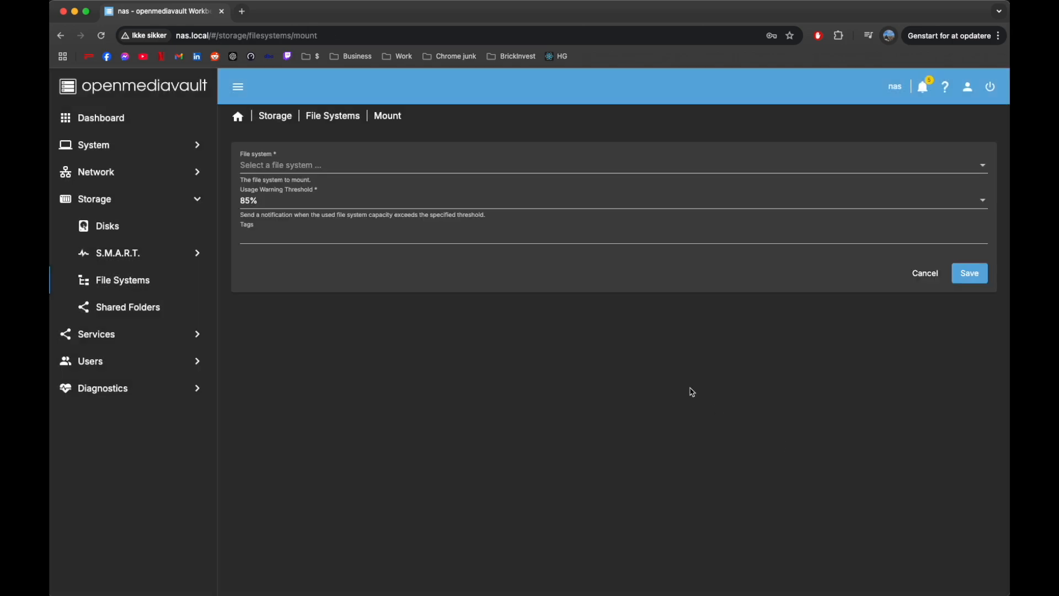
mouse_move(264, 263)
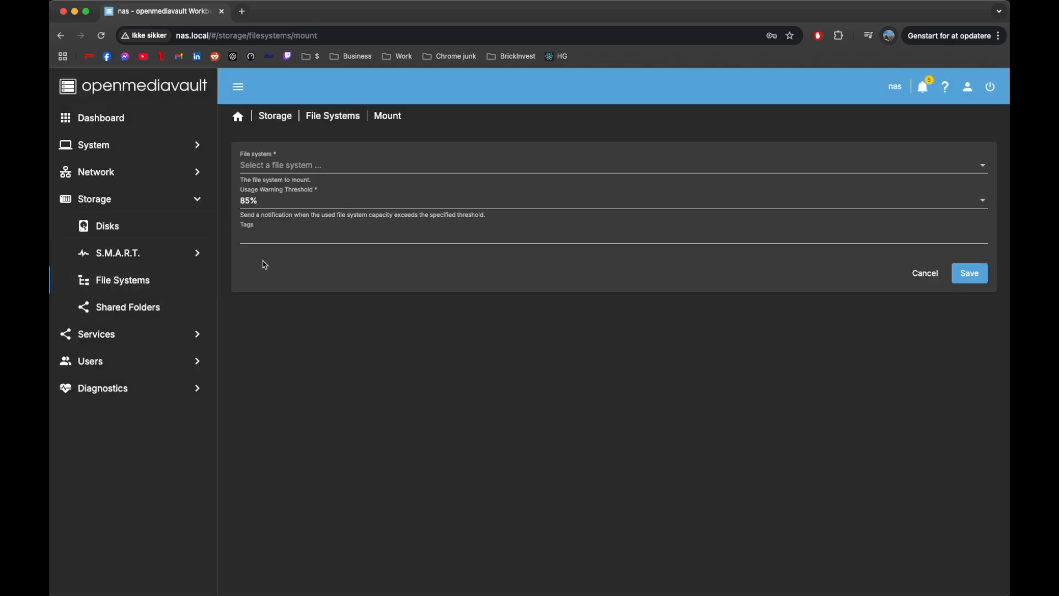
left_click(608, 164)
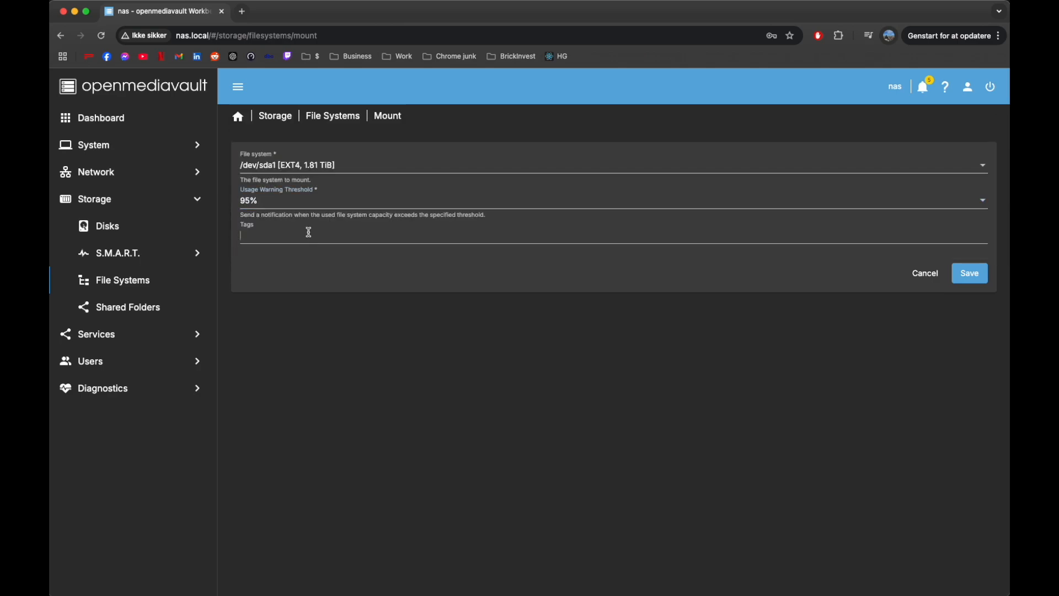
type("N")
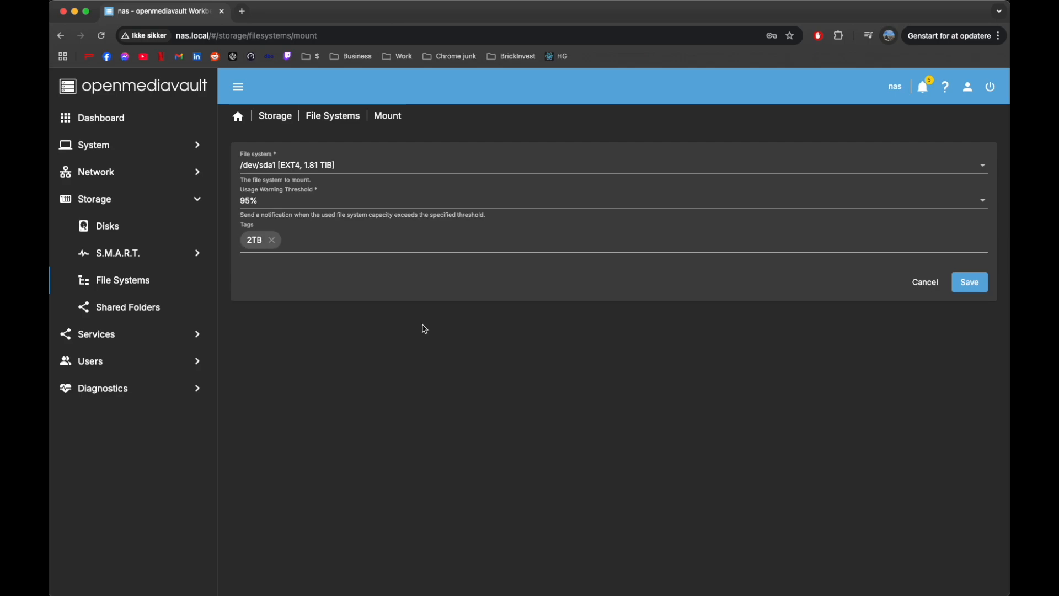
left_click(969, 281)
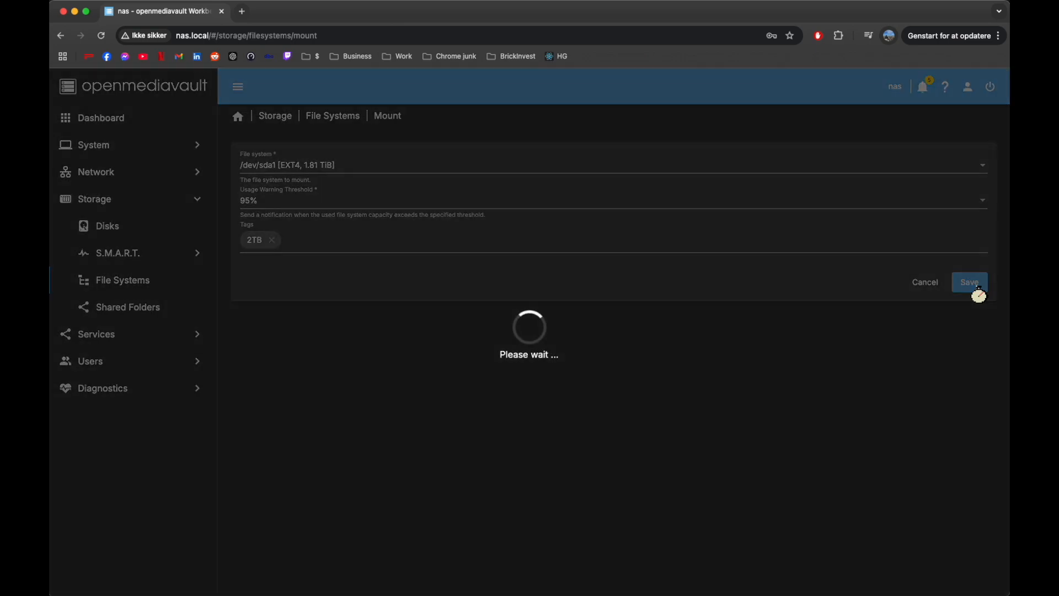
left_click(968, 281)
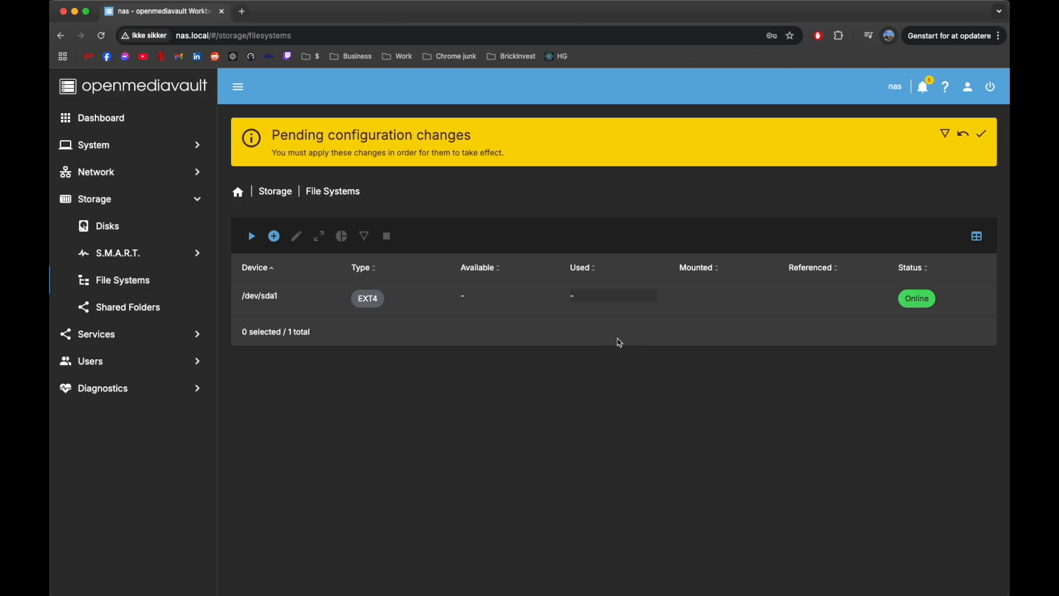
Step: Apply the pending configuration changes and go to the shared folders list
left_click(982, 132)
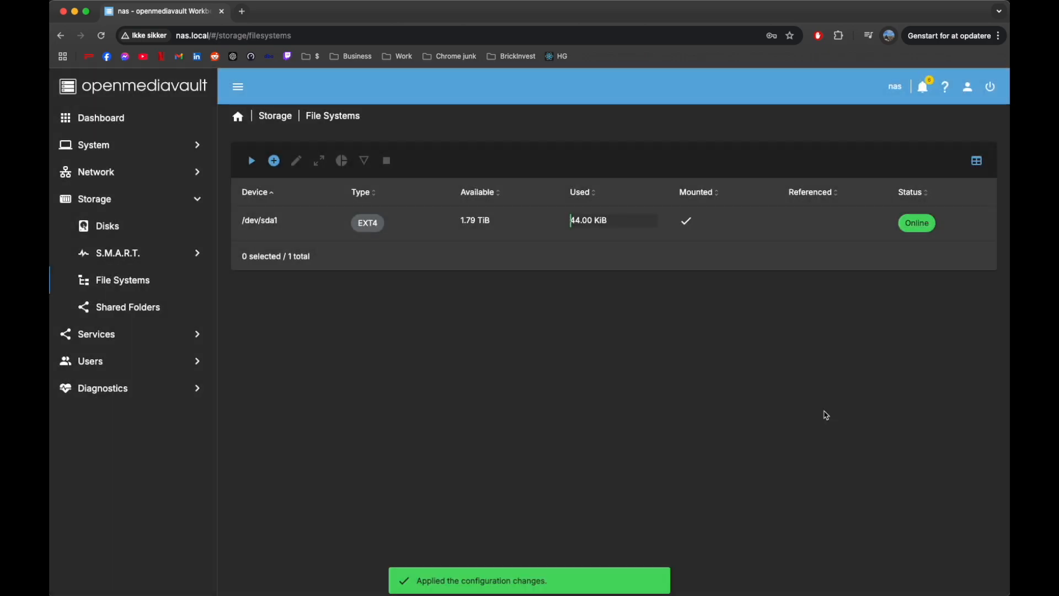
left_click(127, 307)
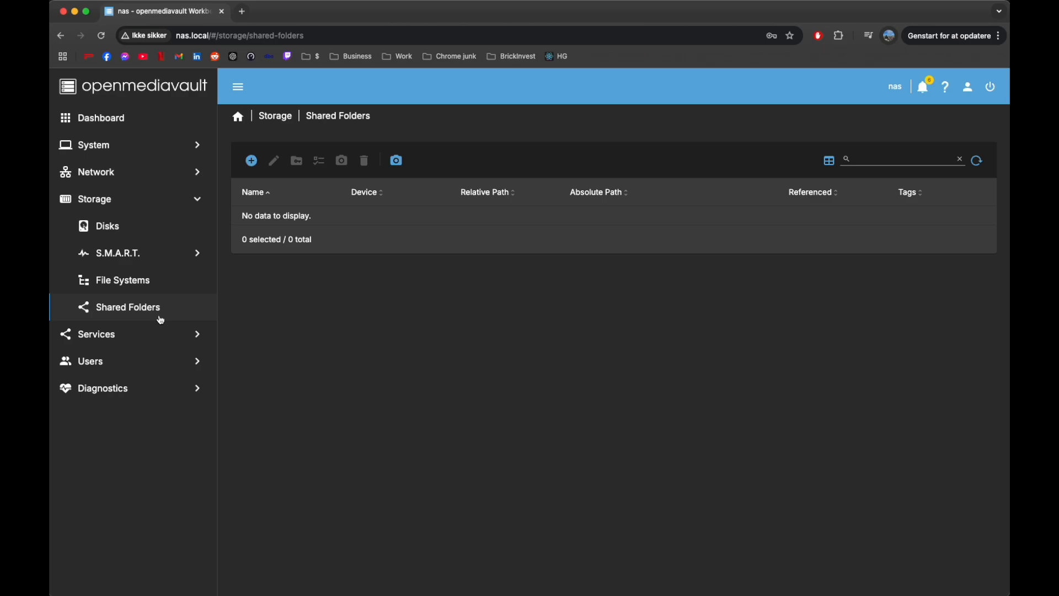
Step: Start a shared folder named 2TB_NAS stored on /dev/sda1 [2TB]
left_click(251, 159)
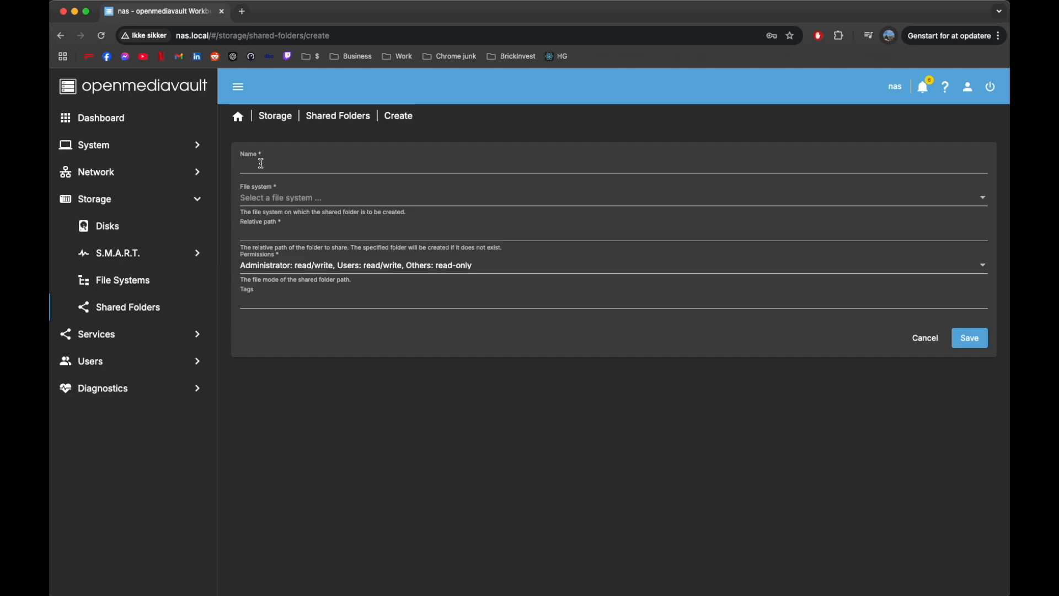
type("Y")
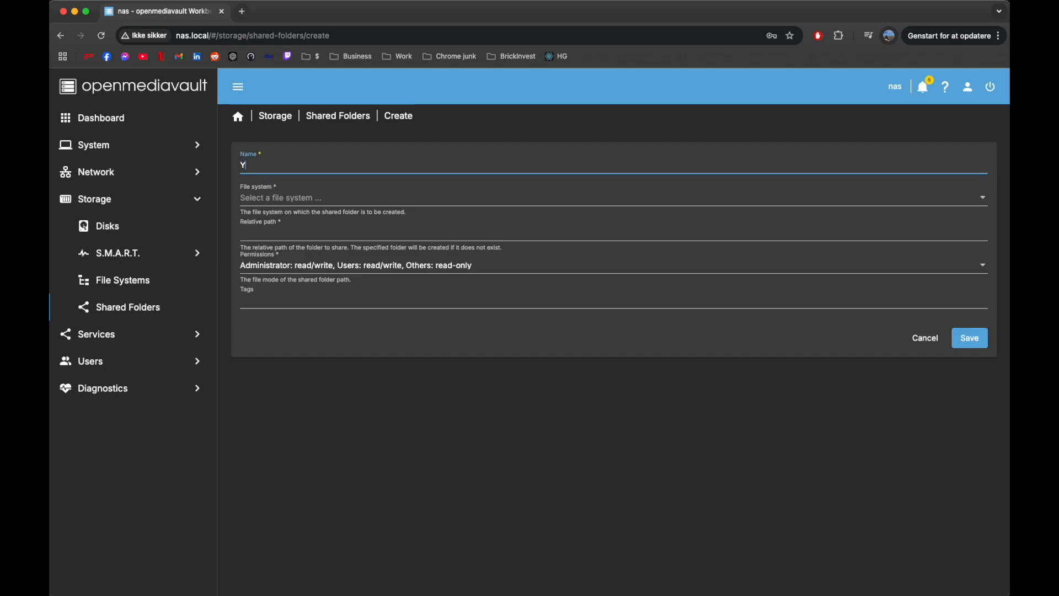
key("Backspace")
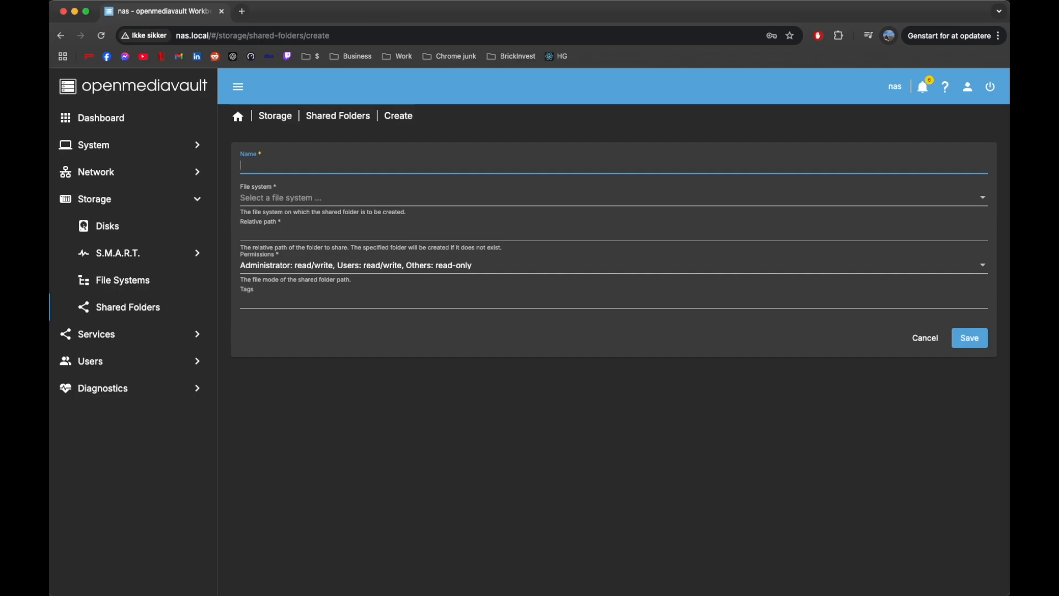
type("2TB_NAS")
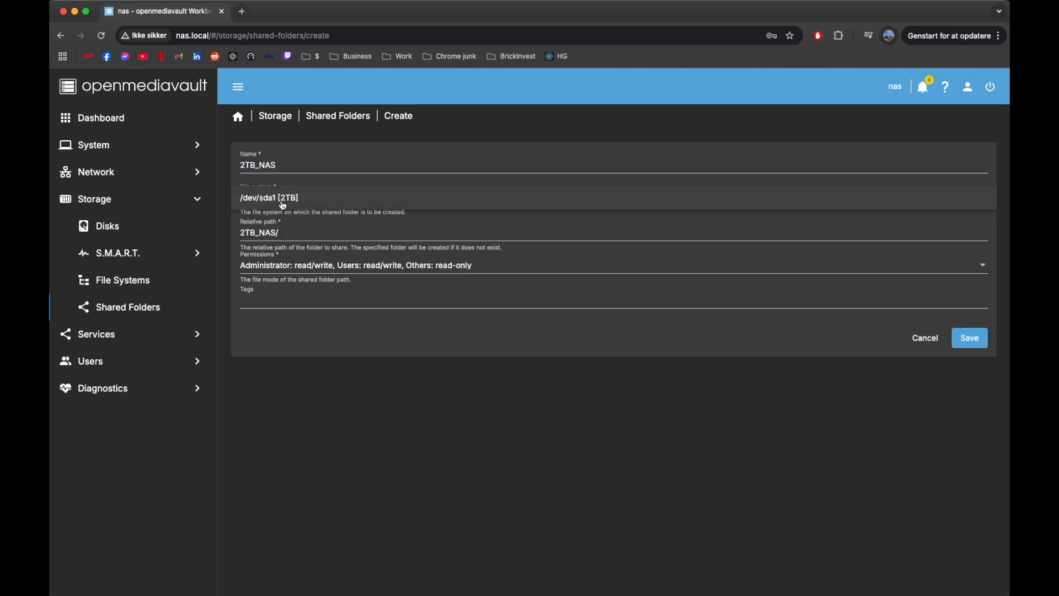
left_click(269, 198)
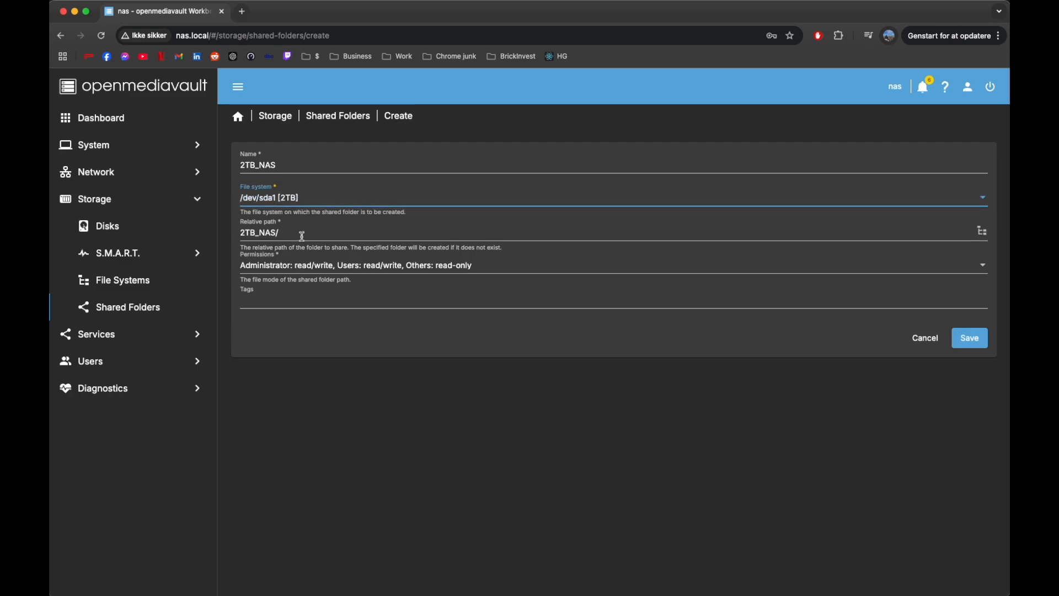
mouse_move(299, 268)
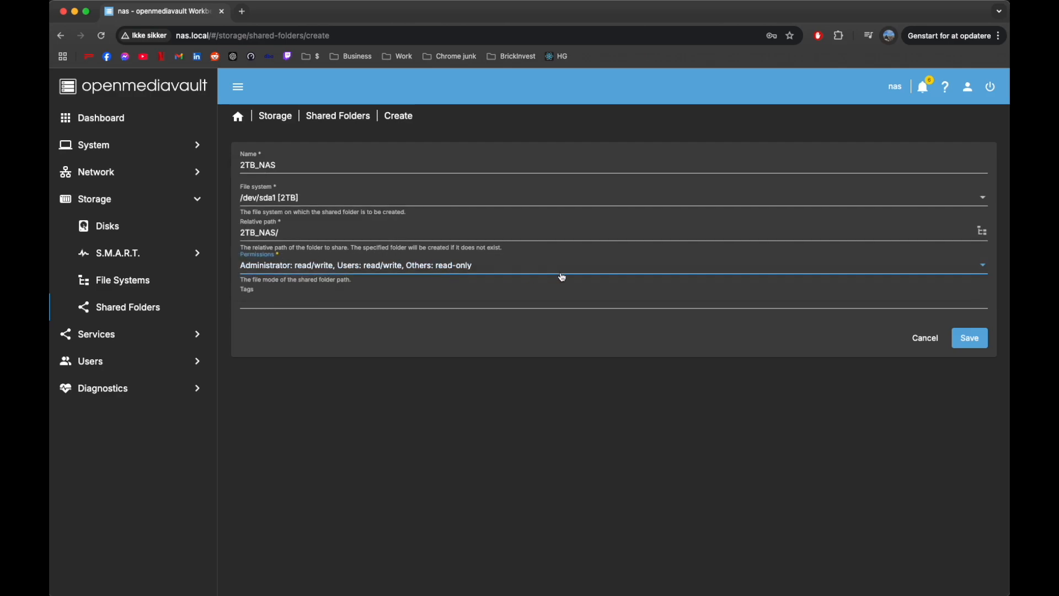
mouse_move(373, 298)
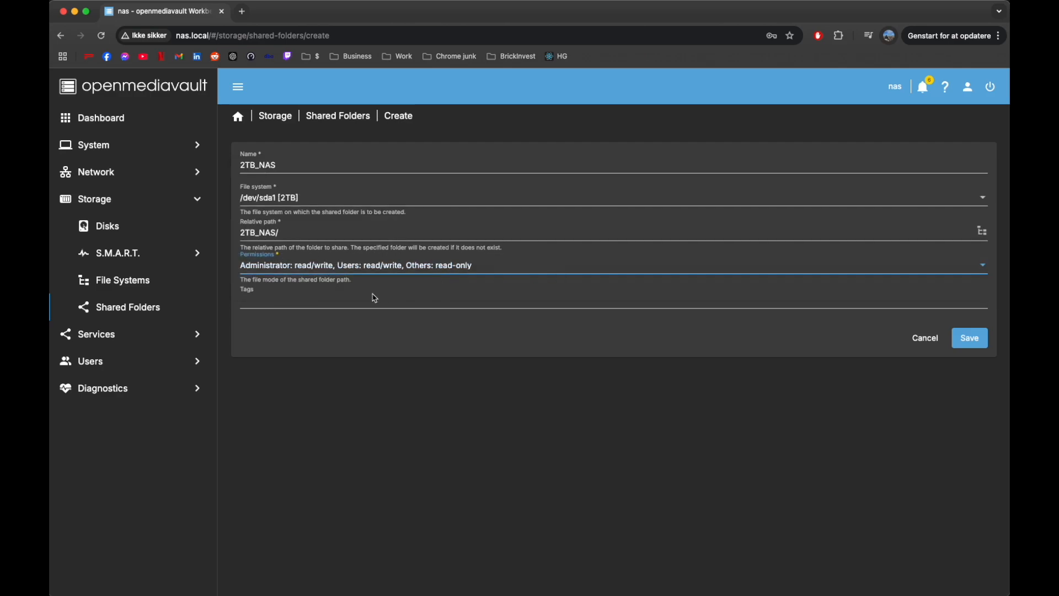
Step: Tag the shared folder 2TB and save it
type("2TB")
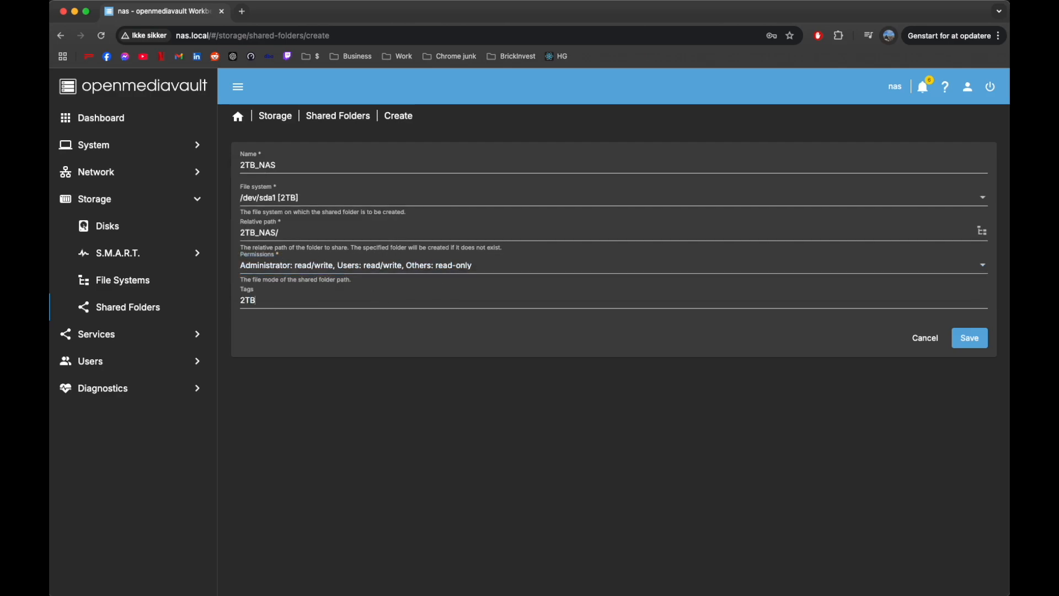
key("Enter")
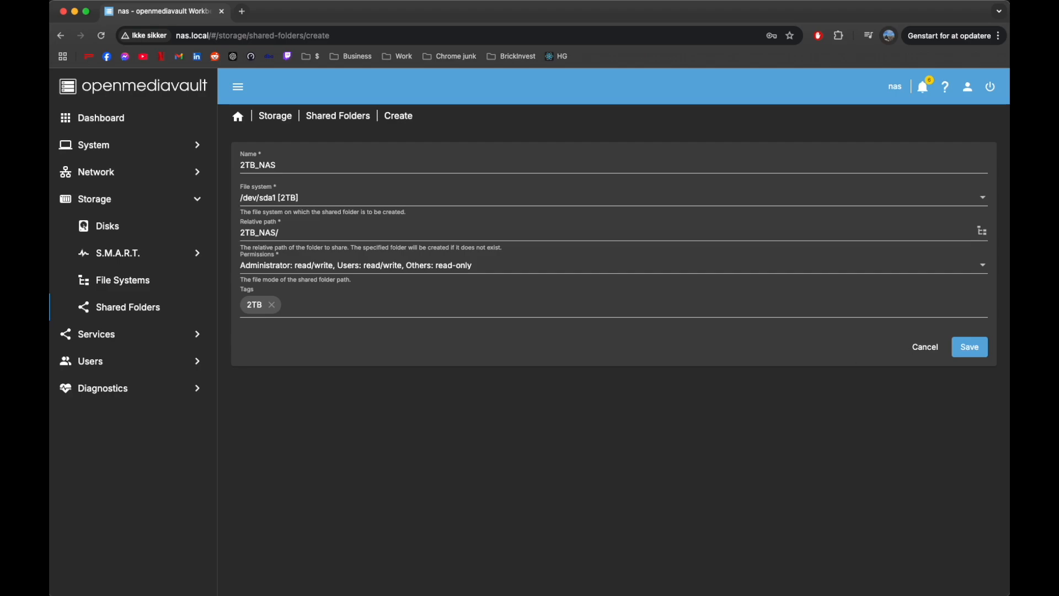
left_click(967, 347)
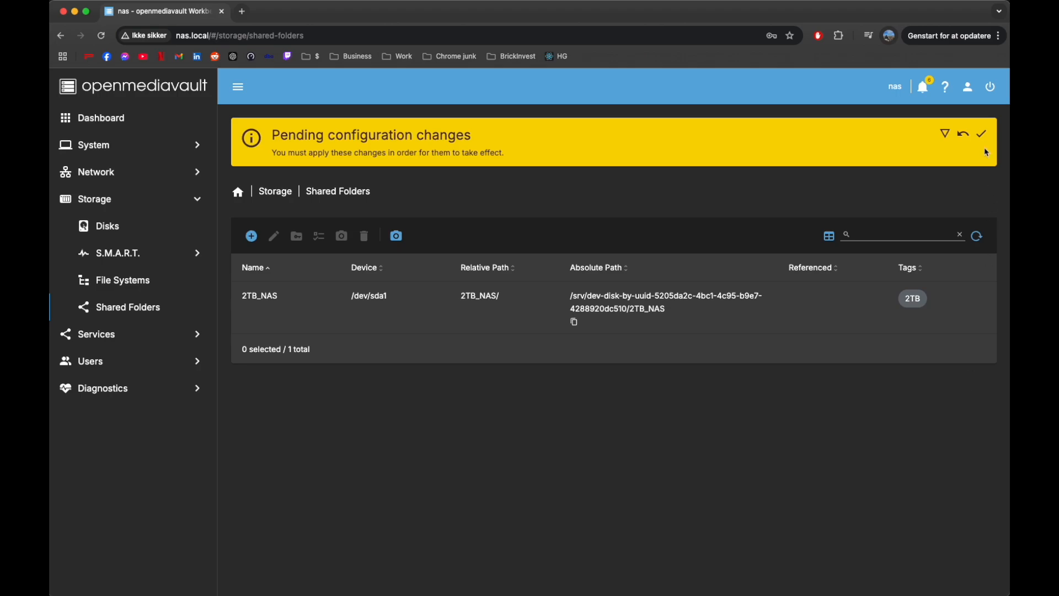
Step: Apply pending changes, visit System Monitoring, then show the unconfigured Dashboard
left_click(90, 145)
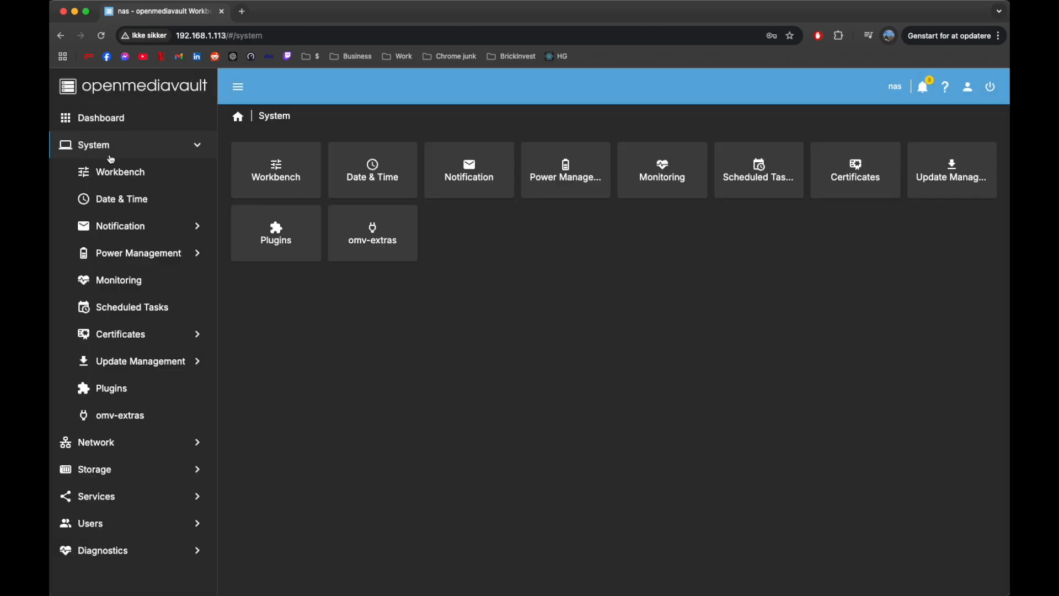
left_click(140, 252)
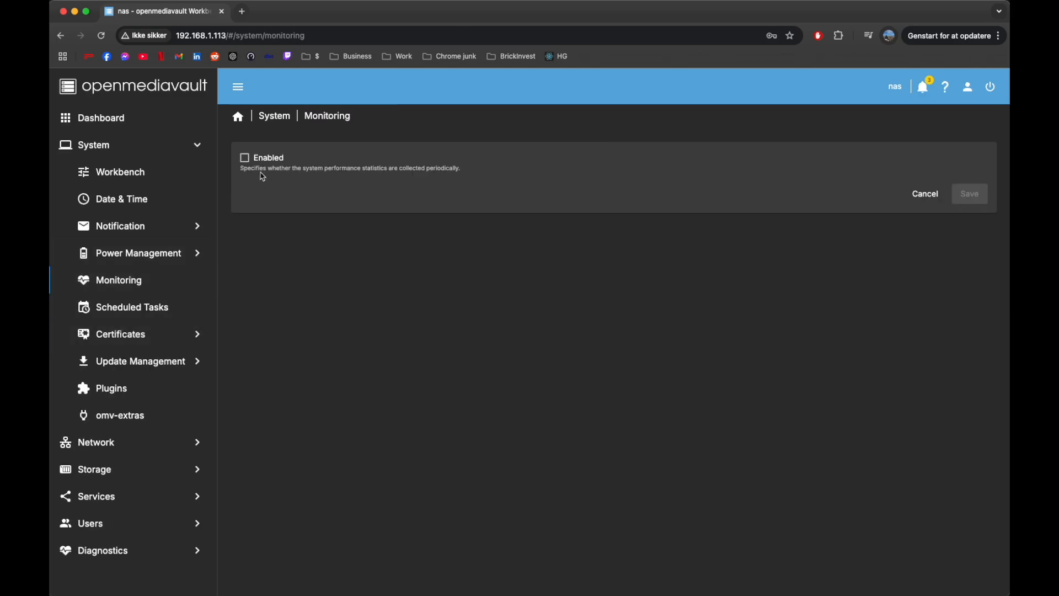
left_click(245, 158)
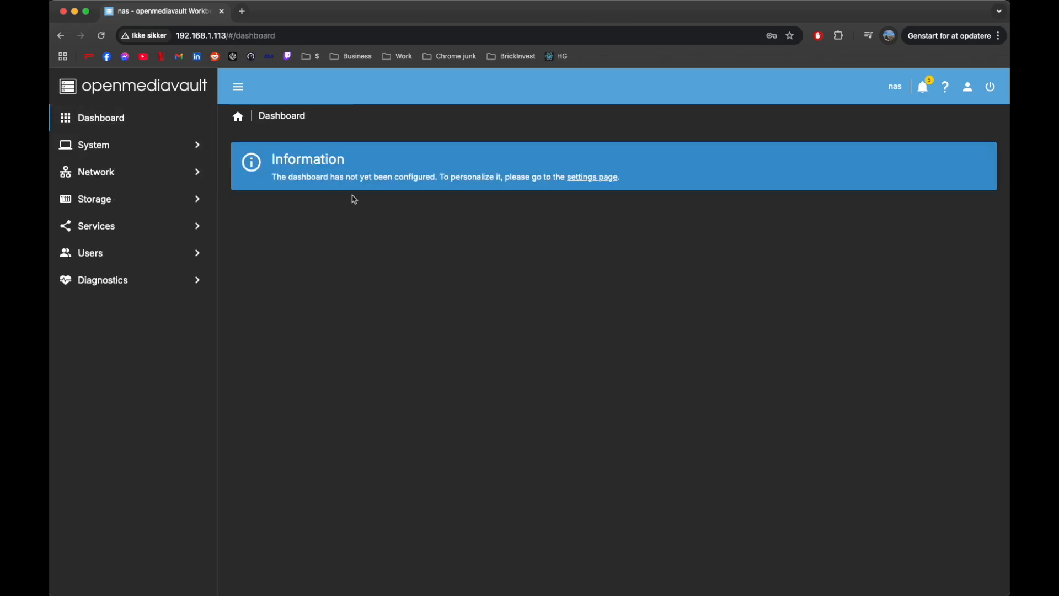
Step: Enable the CPU and Disk Temperatures dashboard widgets, then go to the users list
left_click(592, 176)
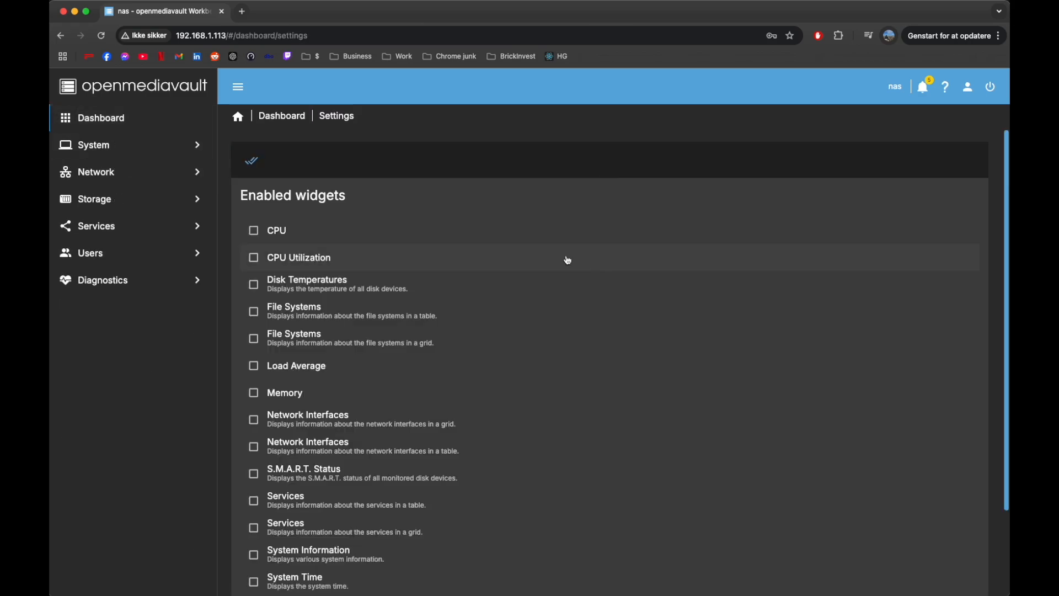
left_click(254, 231)
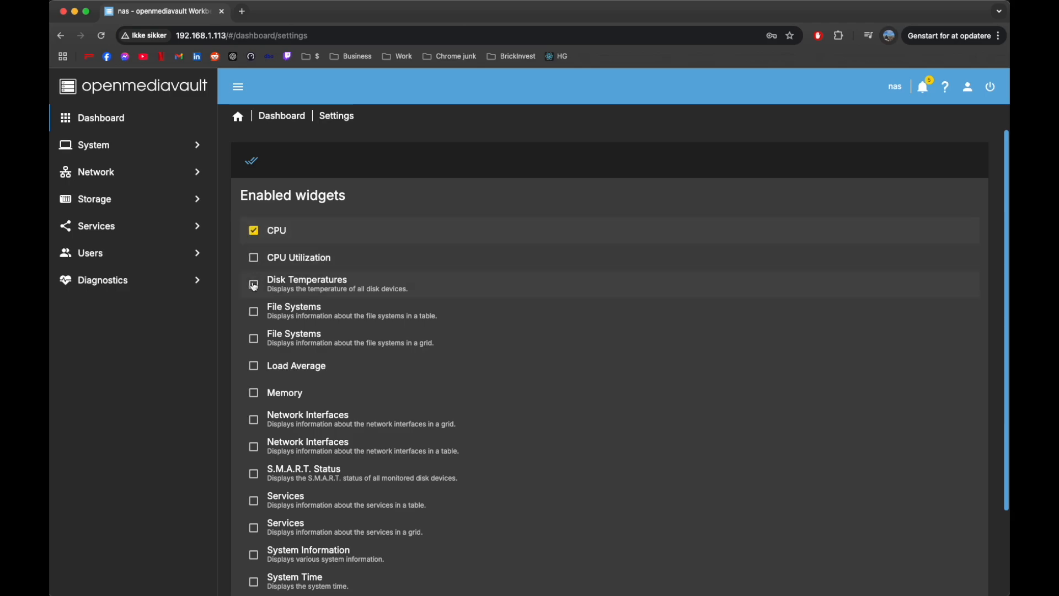
left_click(254, 284)
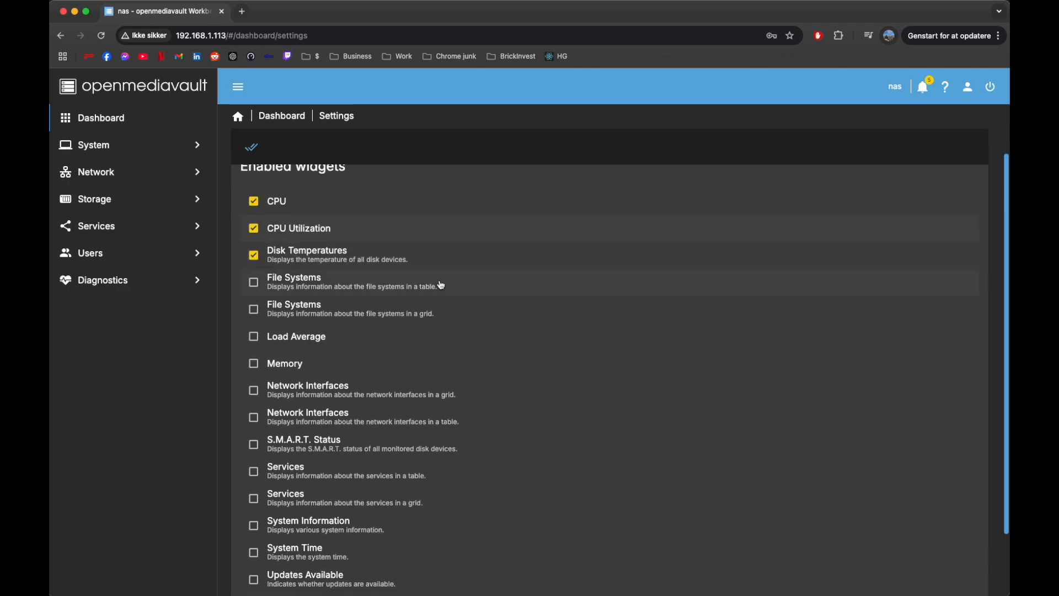
mouse_move(450, 281)
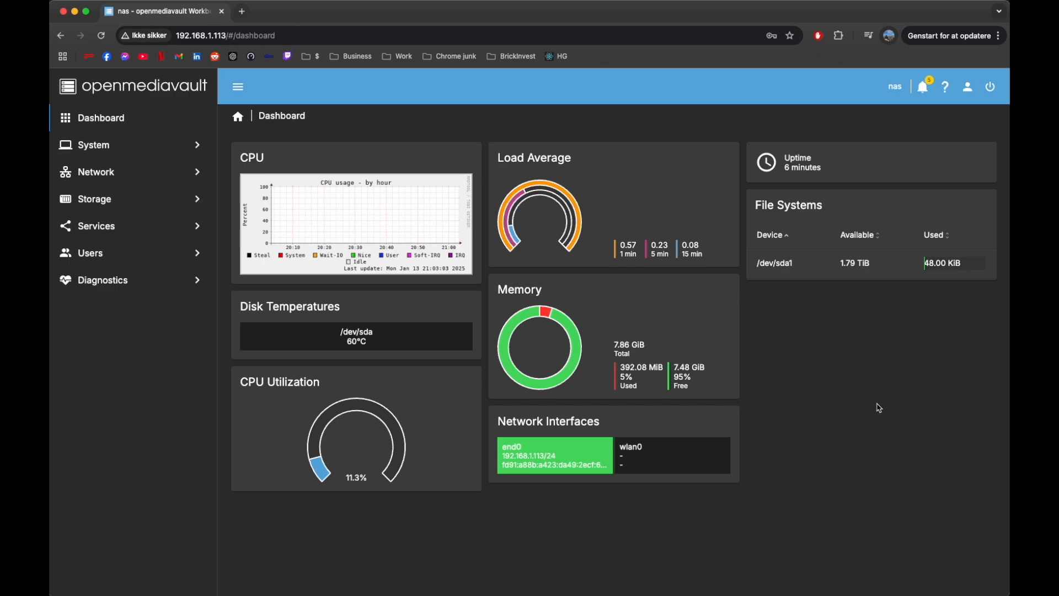
left_click(126, 311)
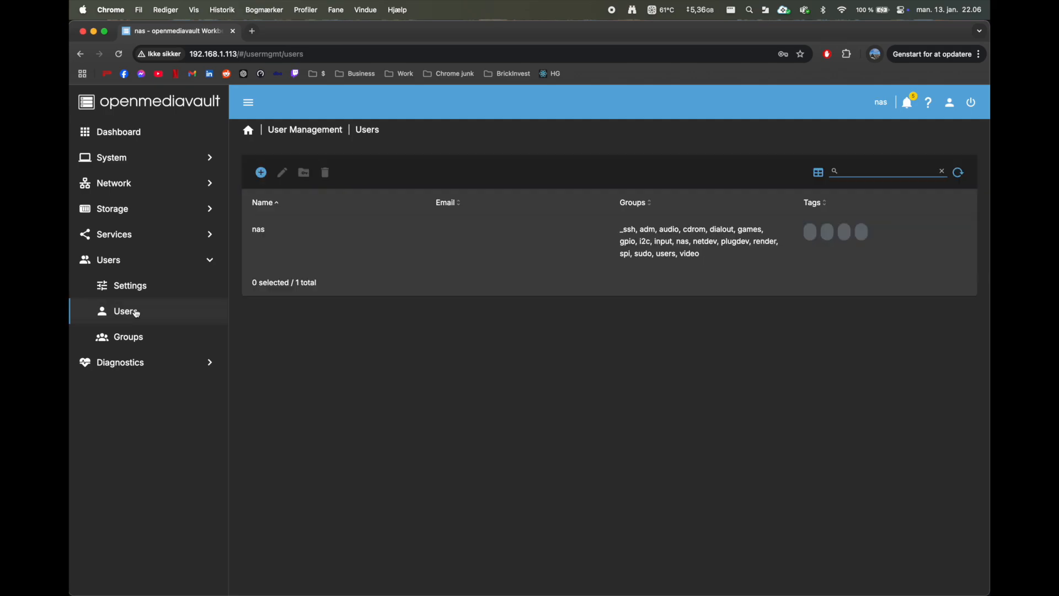
mouse_move(261, 172)
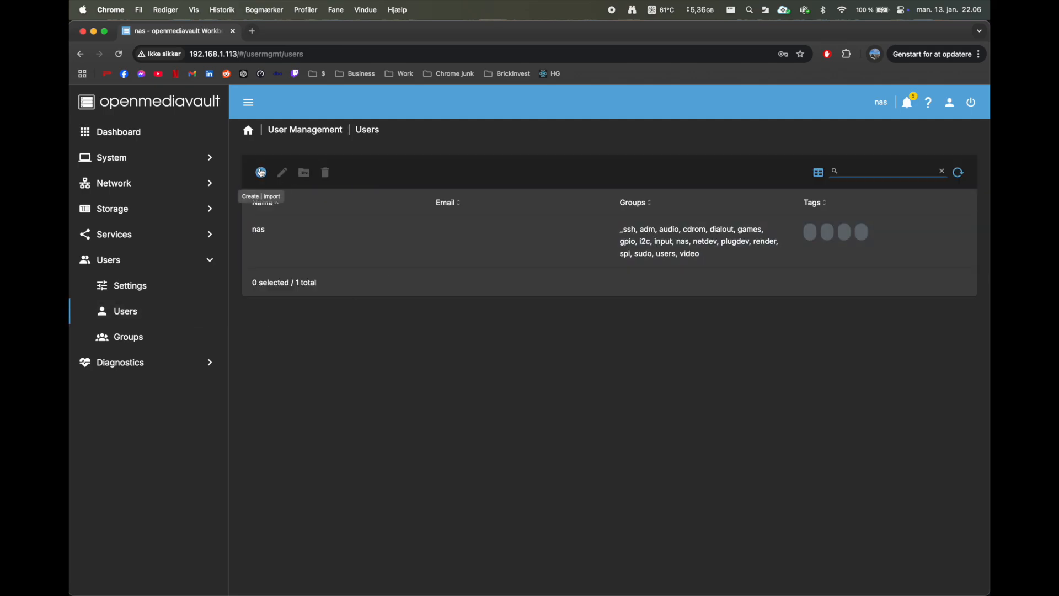
Step: Create an account named User with a password, save it, and go to Storage
left_click(260, 172)
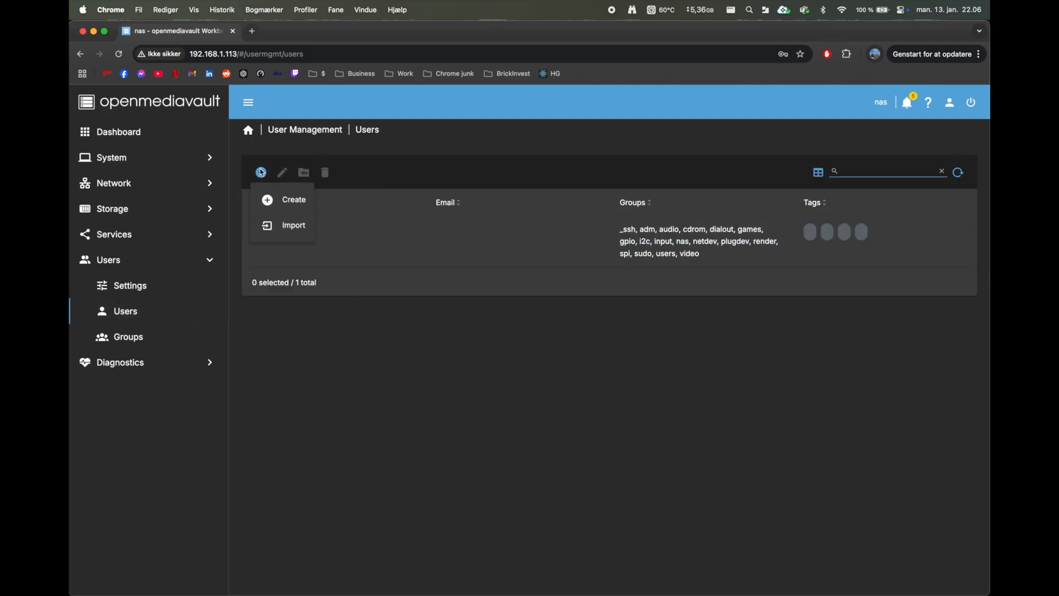
left_click(294, 200)
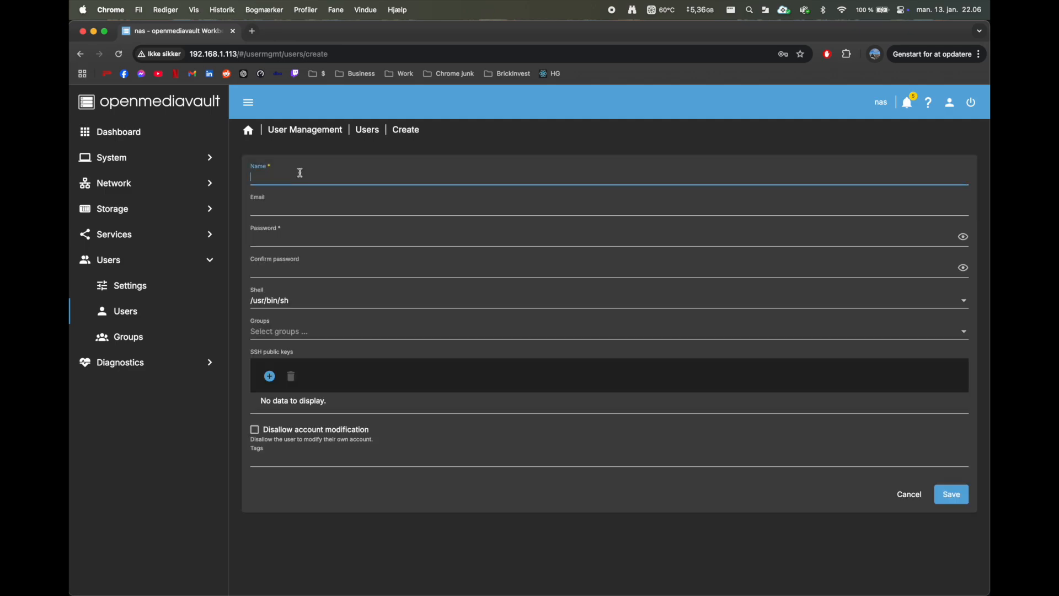
type("Us")
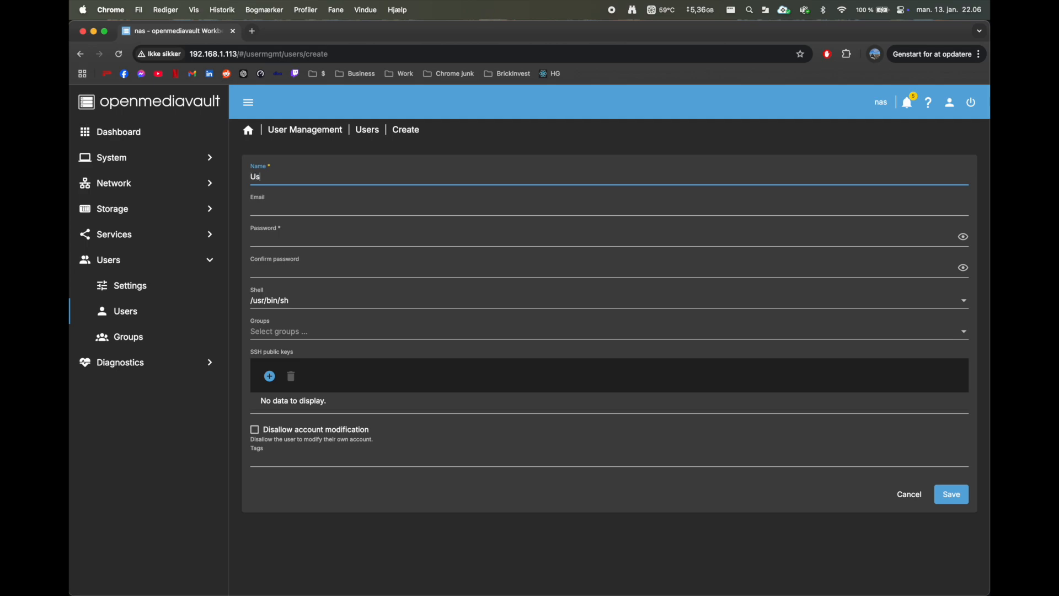
type("er")
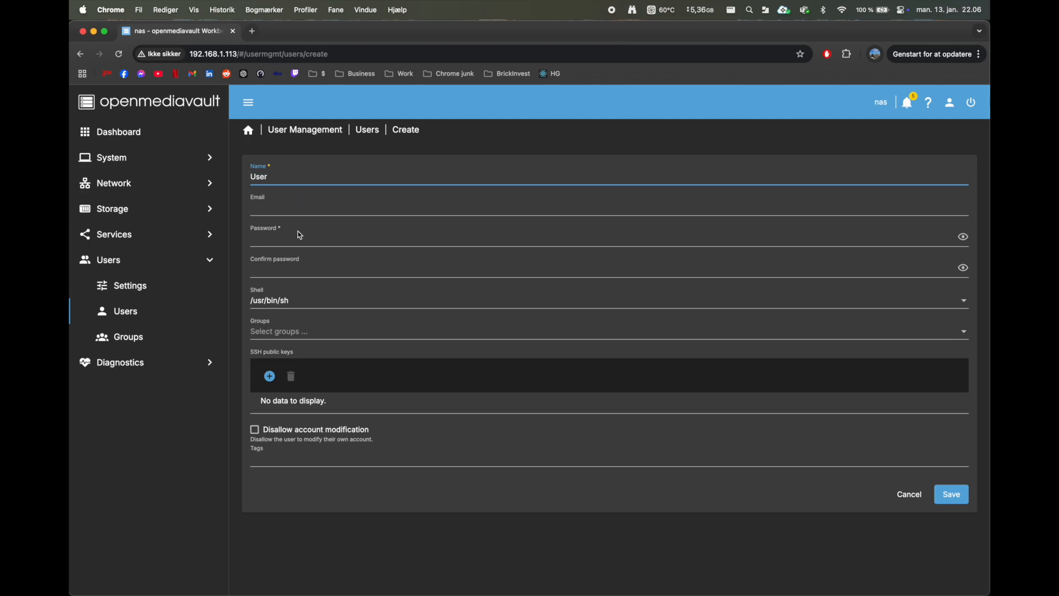
type("•••")
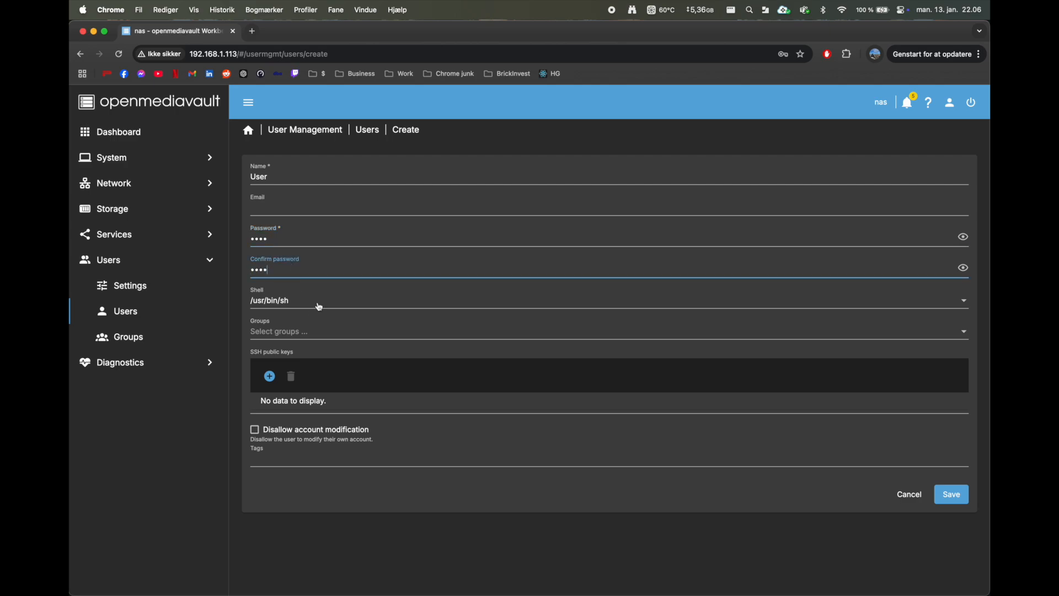
left_click(949, 494)
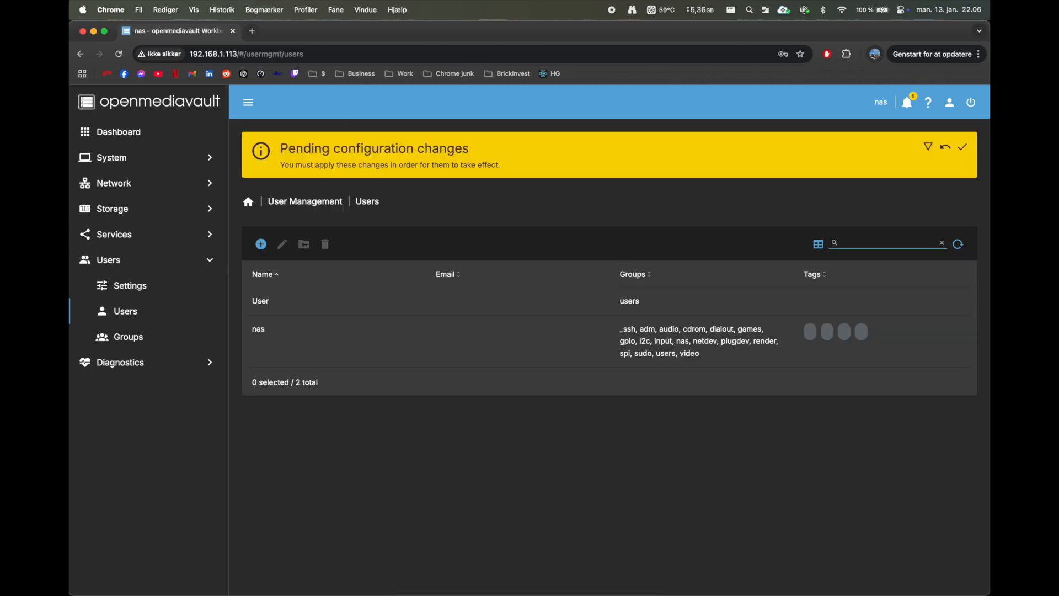
mouse_move(640, 443)
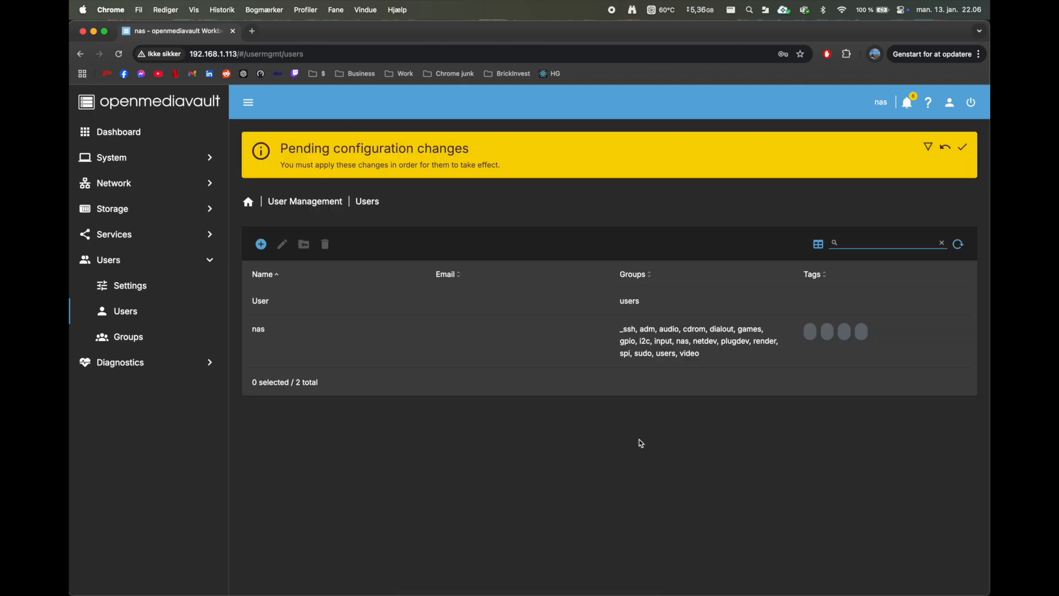
left_click(113, 208)
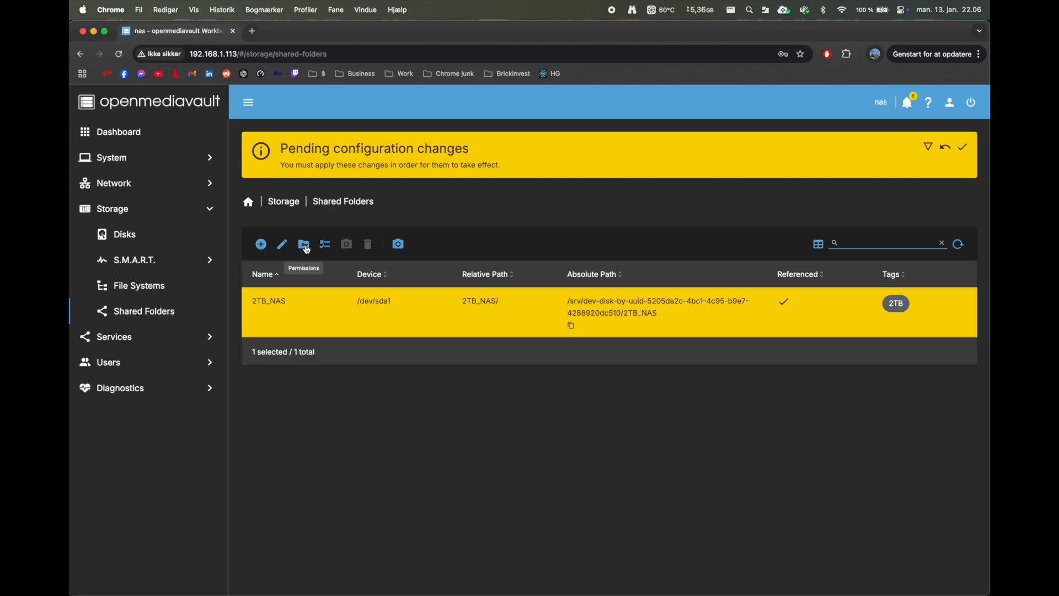
Step: Set User to Read/Write on 2TB_NAS, save, and confirm applying the changes
left_click(305, 243)
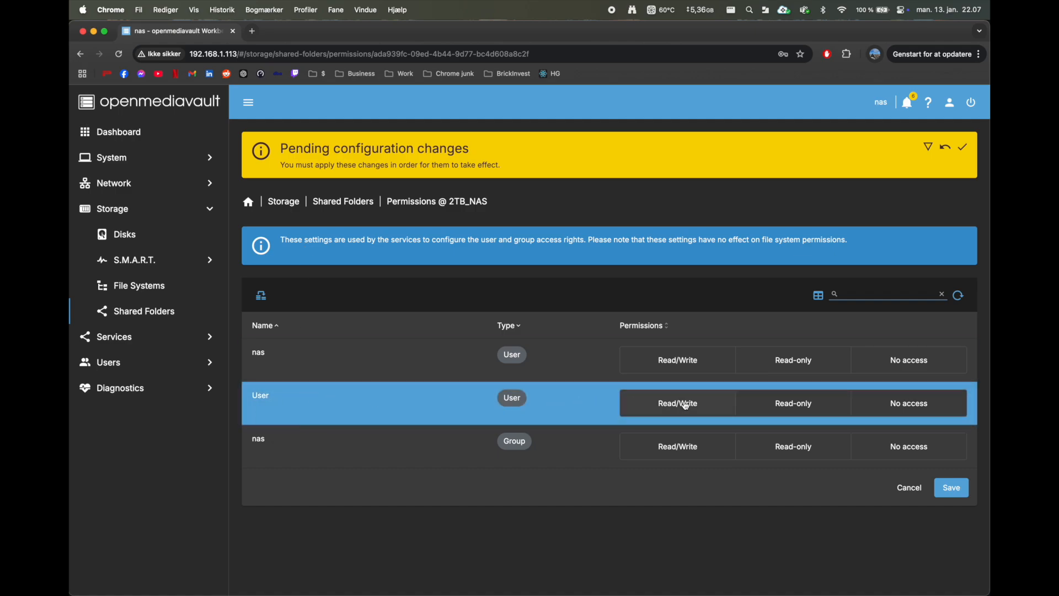
left_click(950, 487)
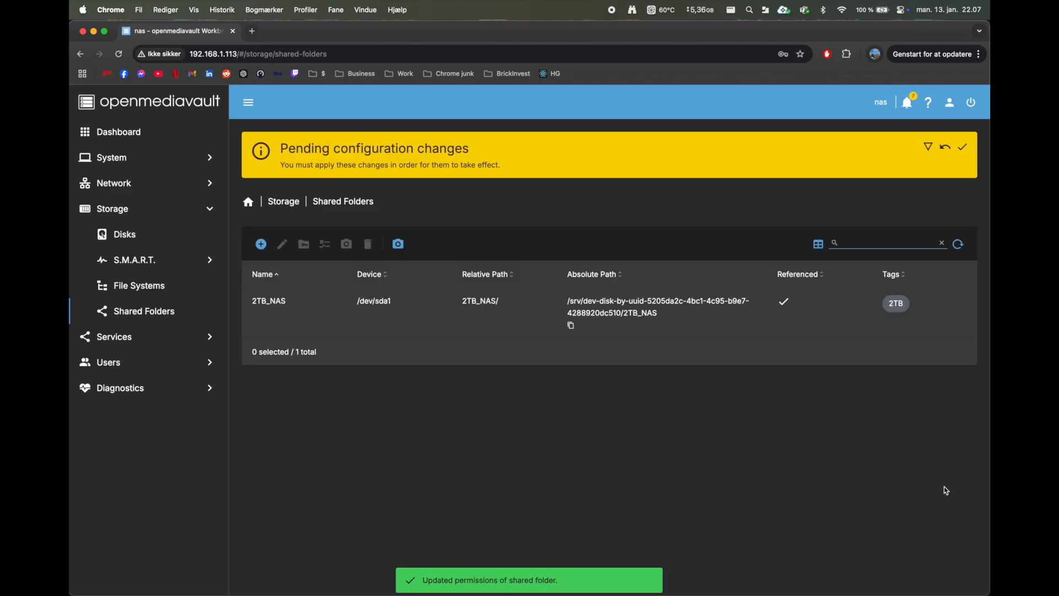
left_click(961, 147)
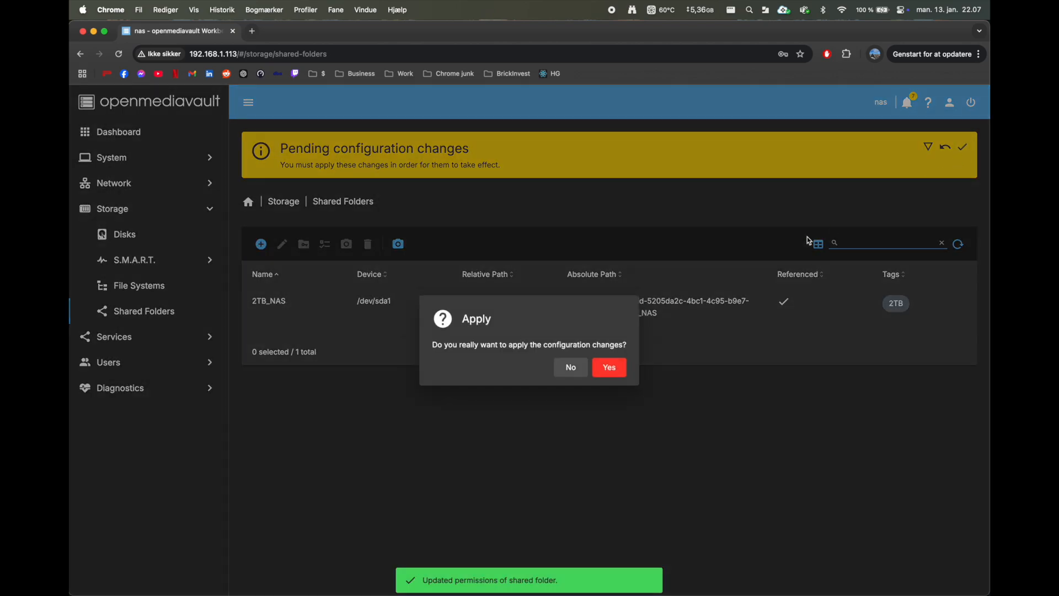
left_click(606, 366)
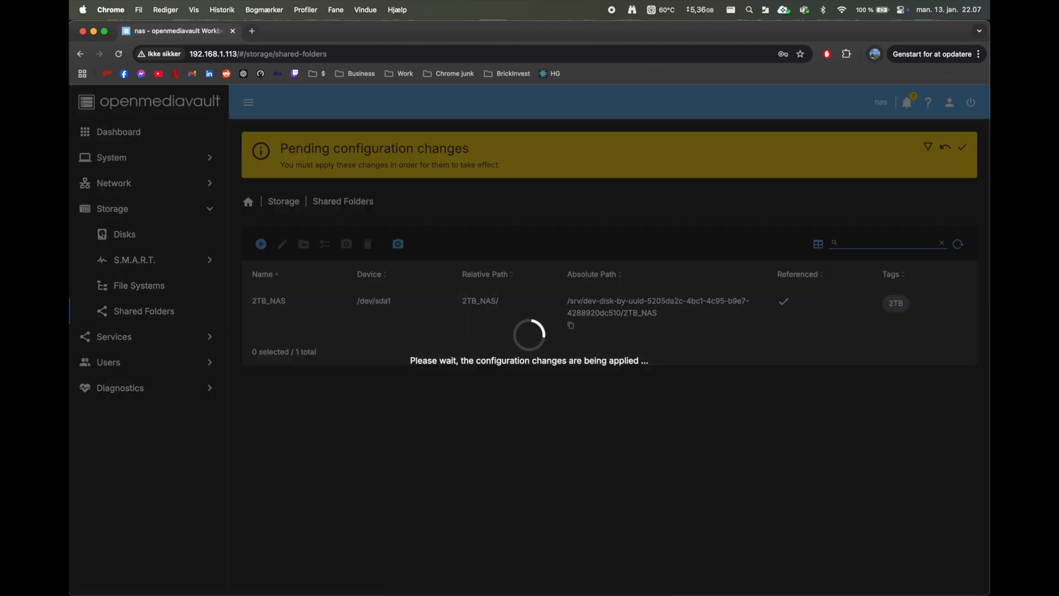
left_click(236, 10)
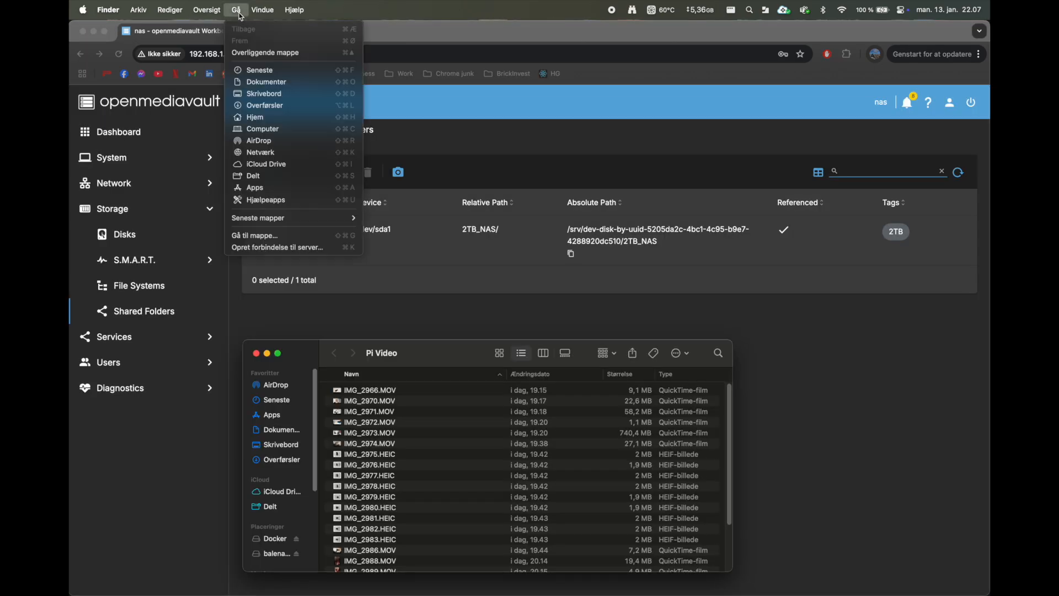
Step: Connect to the server smb://192.168.1.113 from Finder's Connect to Server
left_click(276, 246)
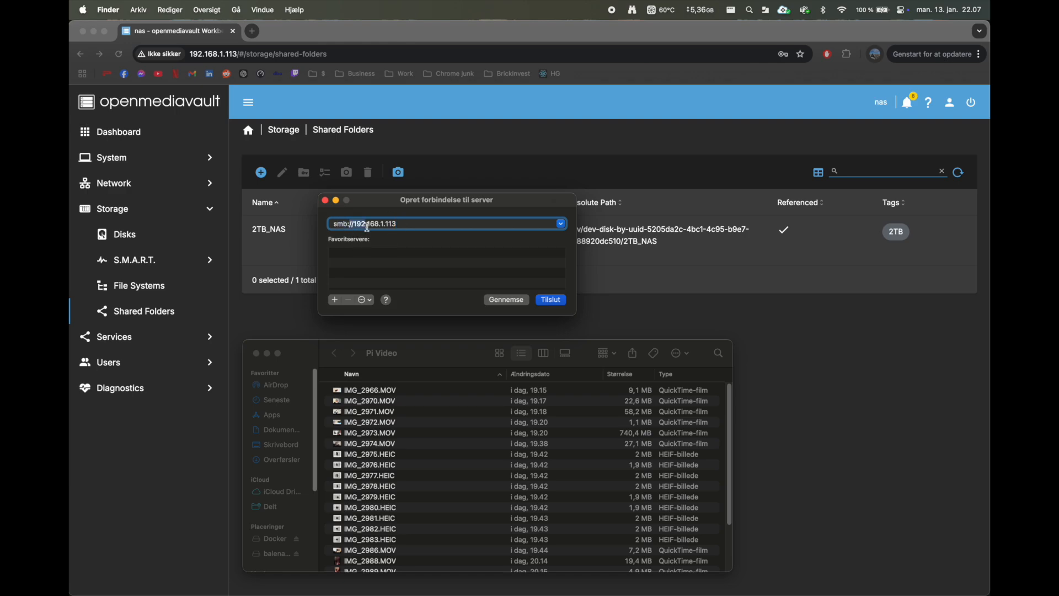
left_click(549, 299)
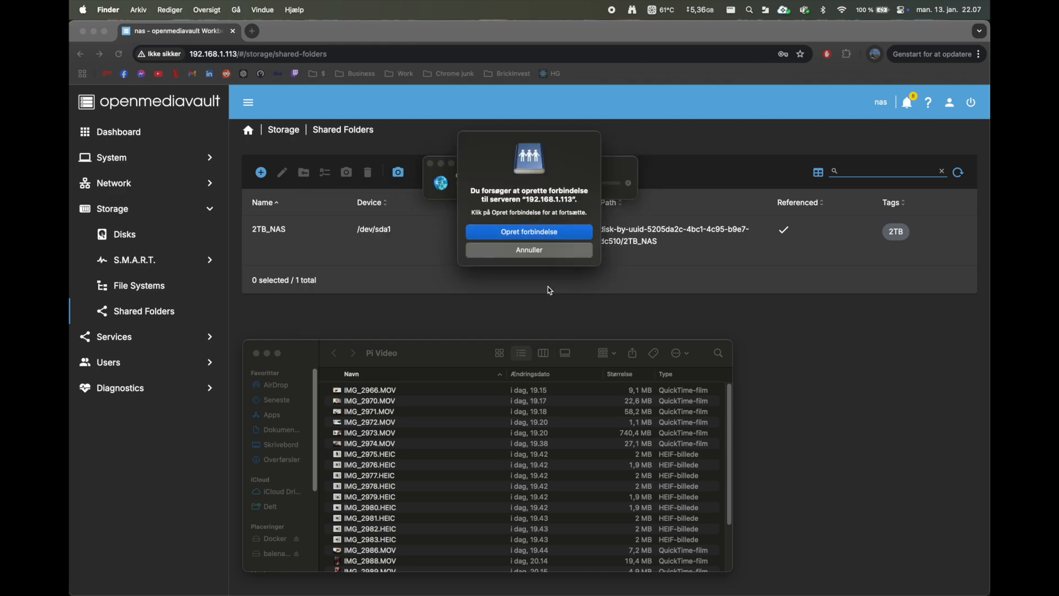
left_click(528, 230)
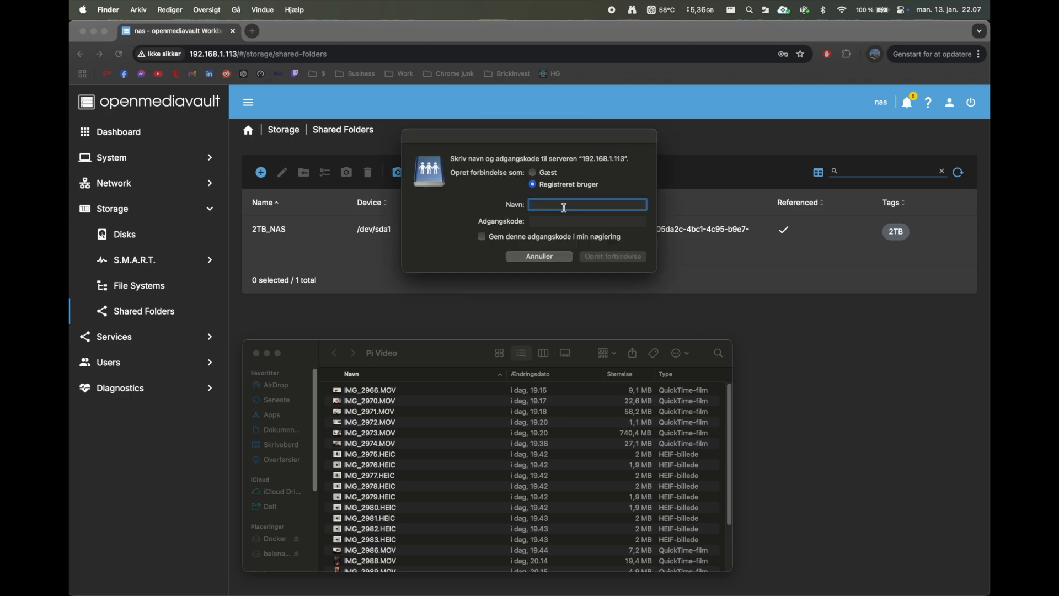
Step: Log in as registered user 'user' with the password remembered in the keychain
type("user")
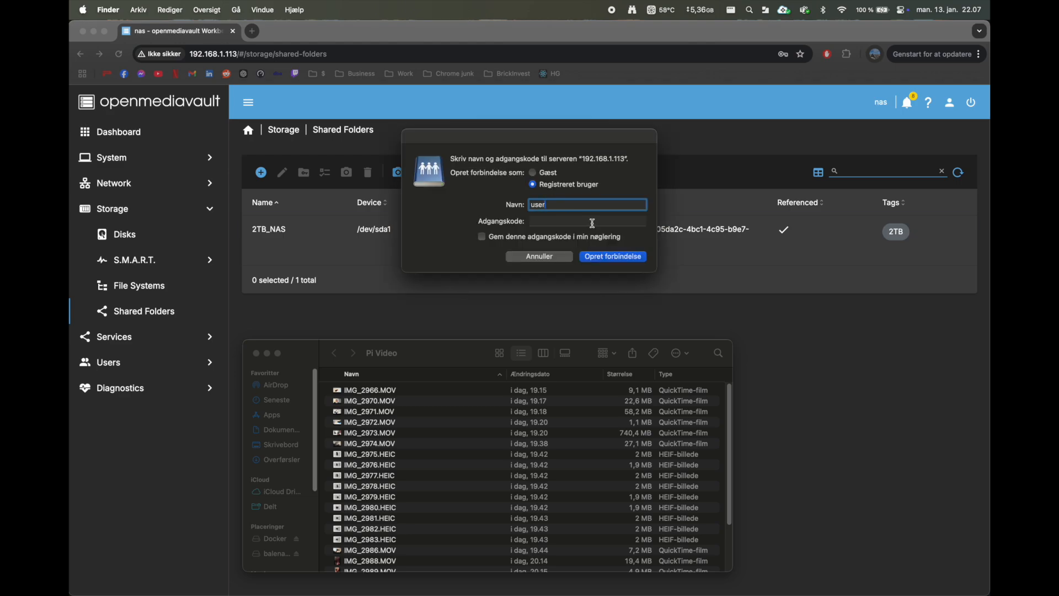
type("••••")
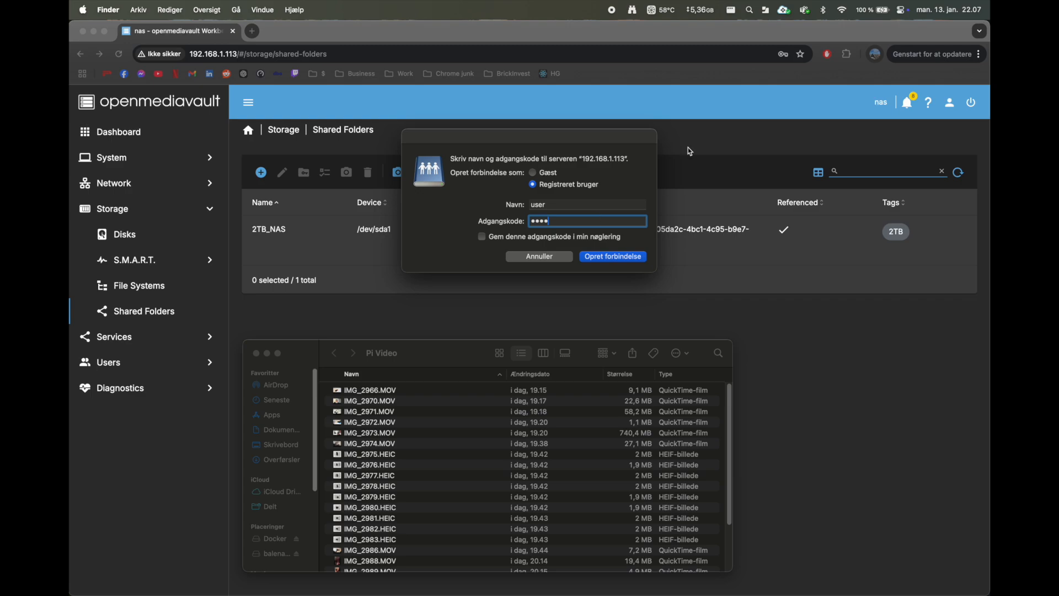
left_click(482, 236)
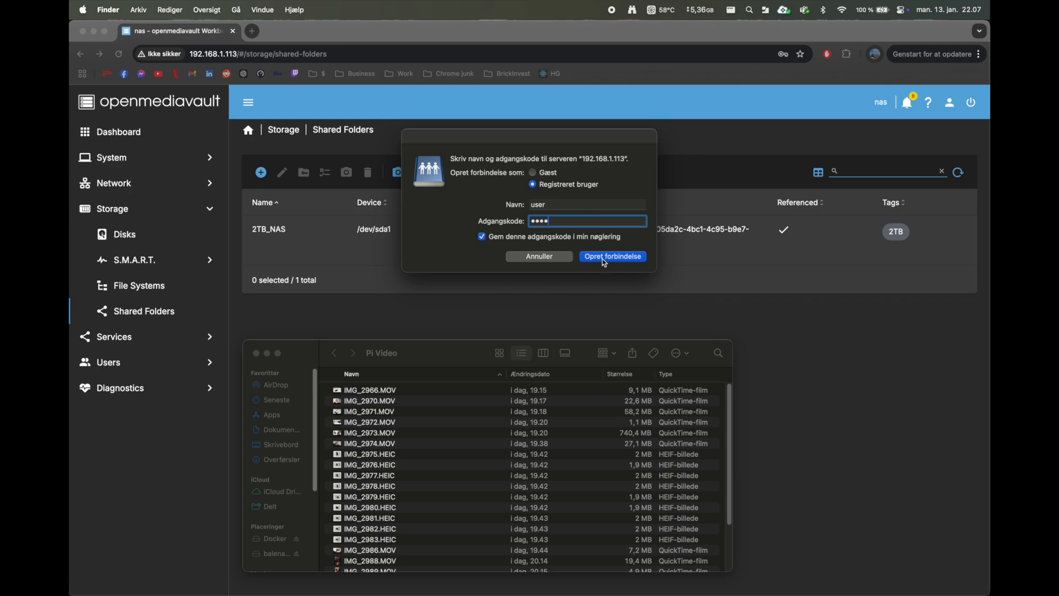
left_click(612, 256)
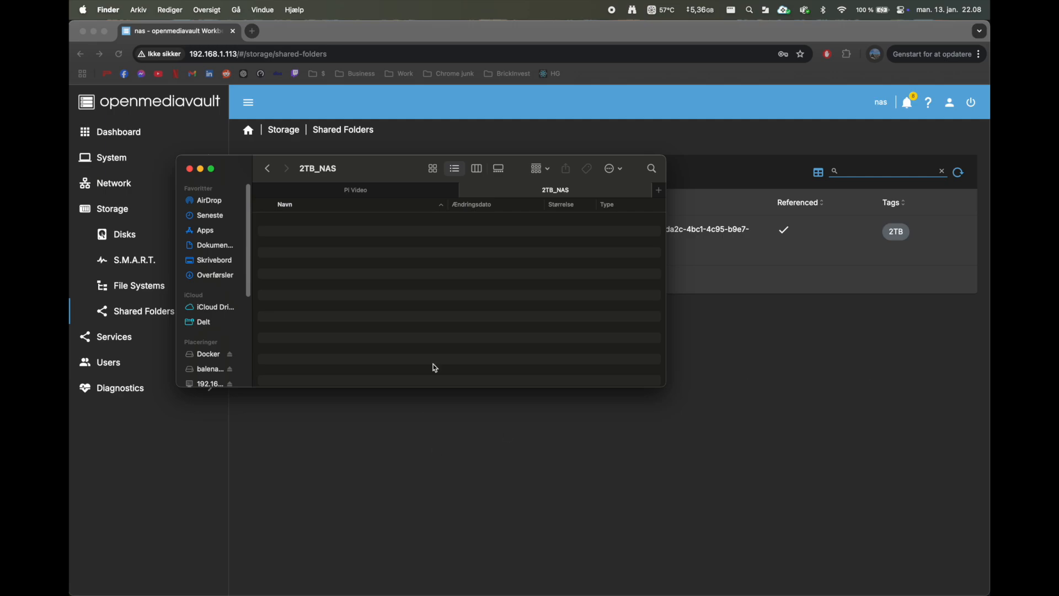
mouse_move(218, 230)
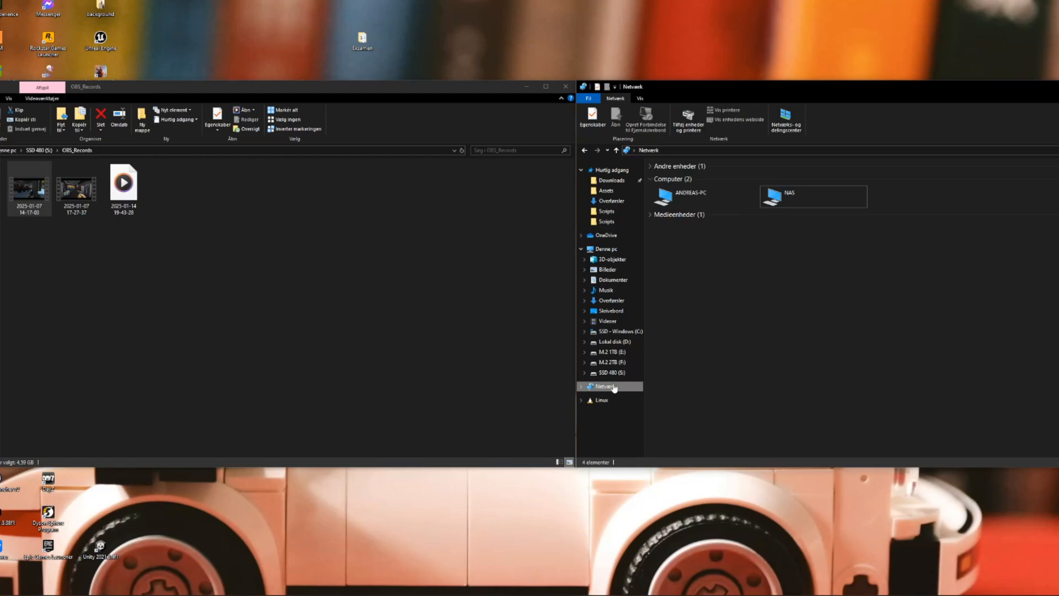
Step: Sign in to the NAS computer on the Network and open its 2tb_nas share
left_click(810, 196)
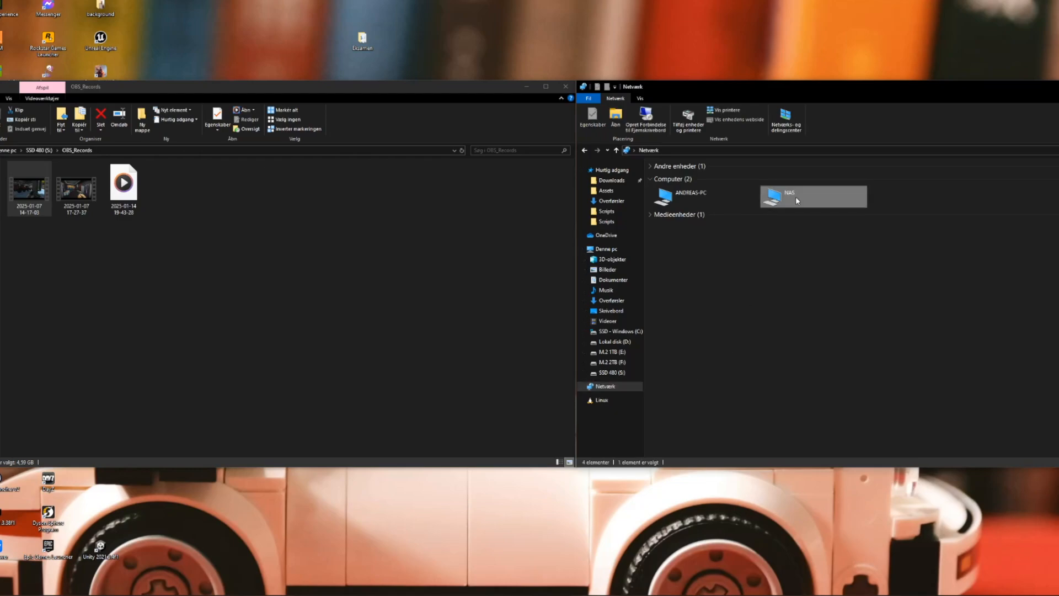
double_click(800, 196)
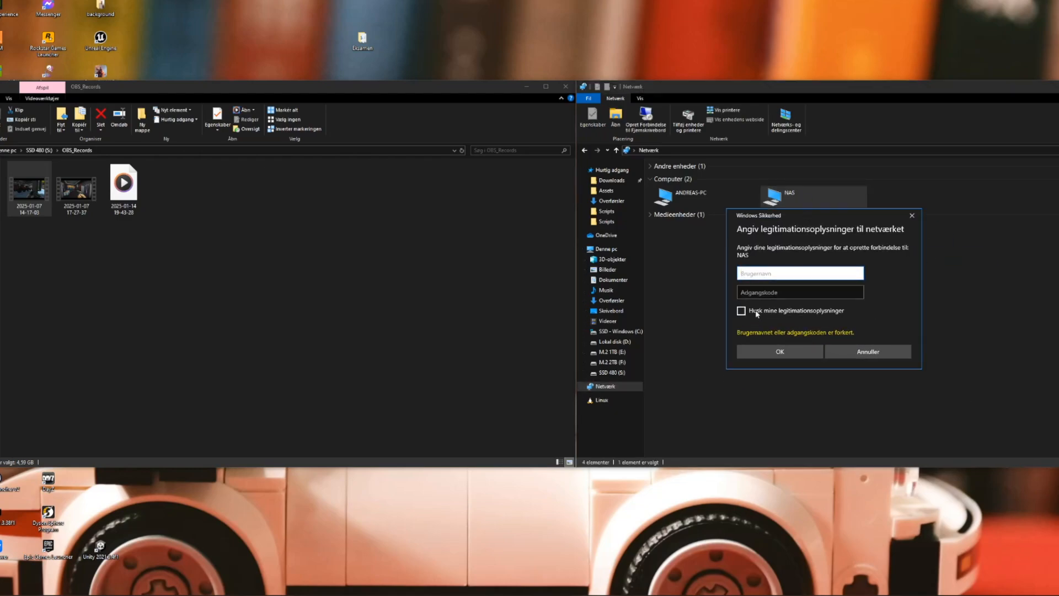
type("us")
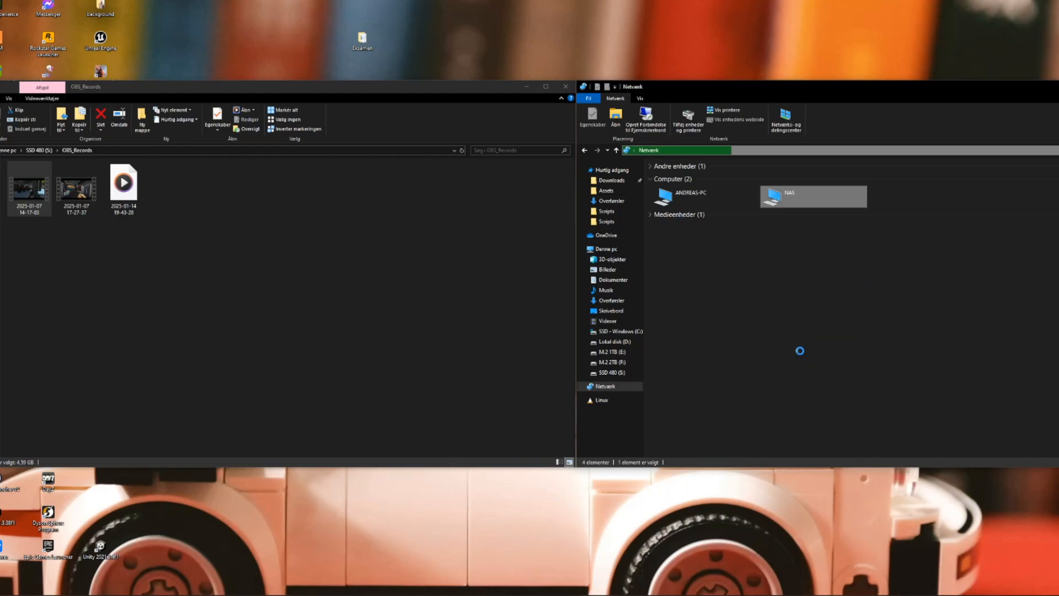
double_click(813, 196)
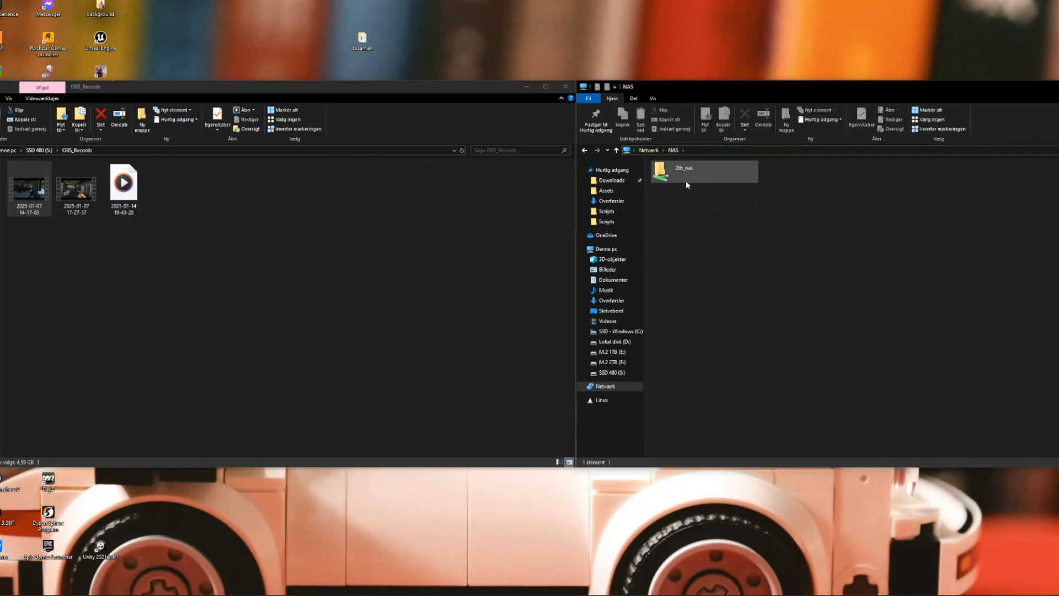
double_click(683, 174)
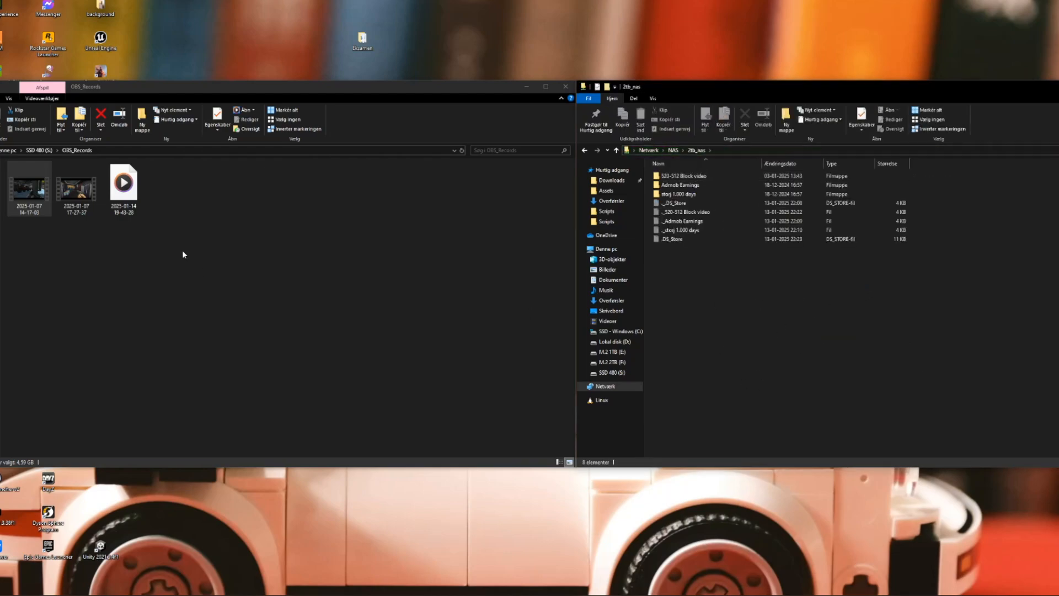
Step: Drag the first OBS recording into the 2tb_nas share to copy it
left_click_drag(29, 188, 735, 309)
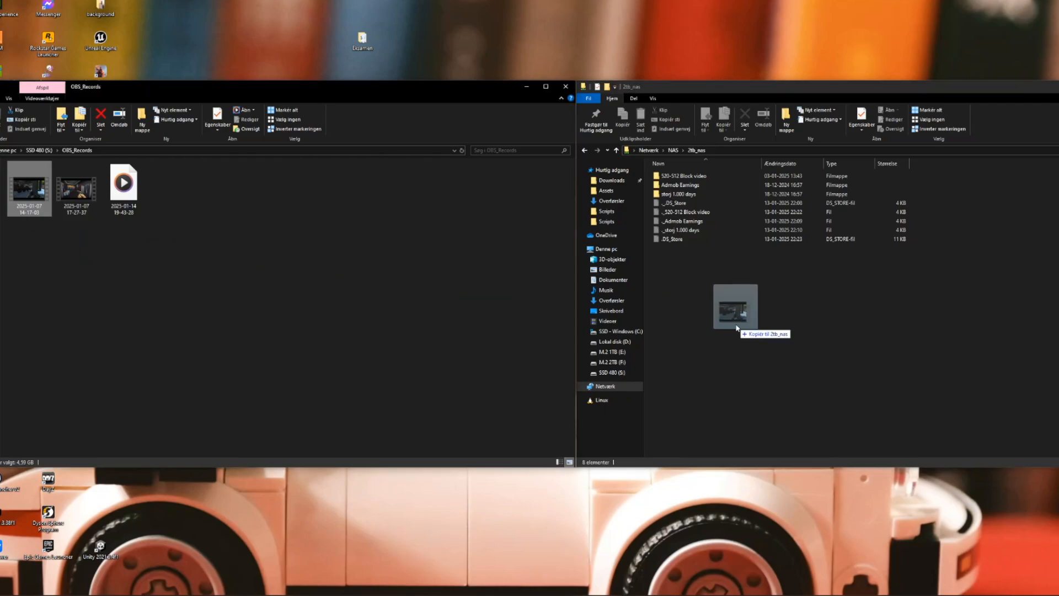